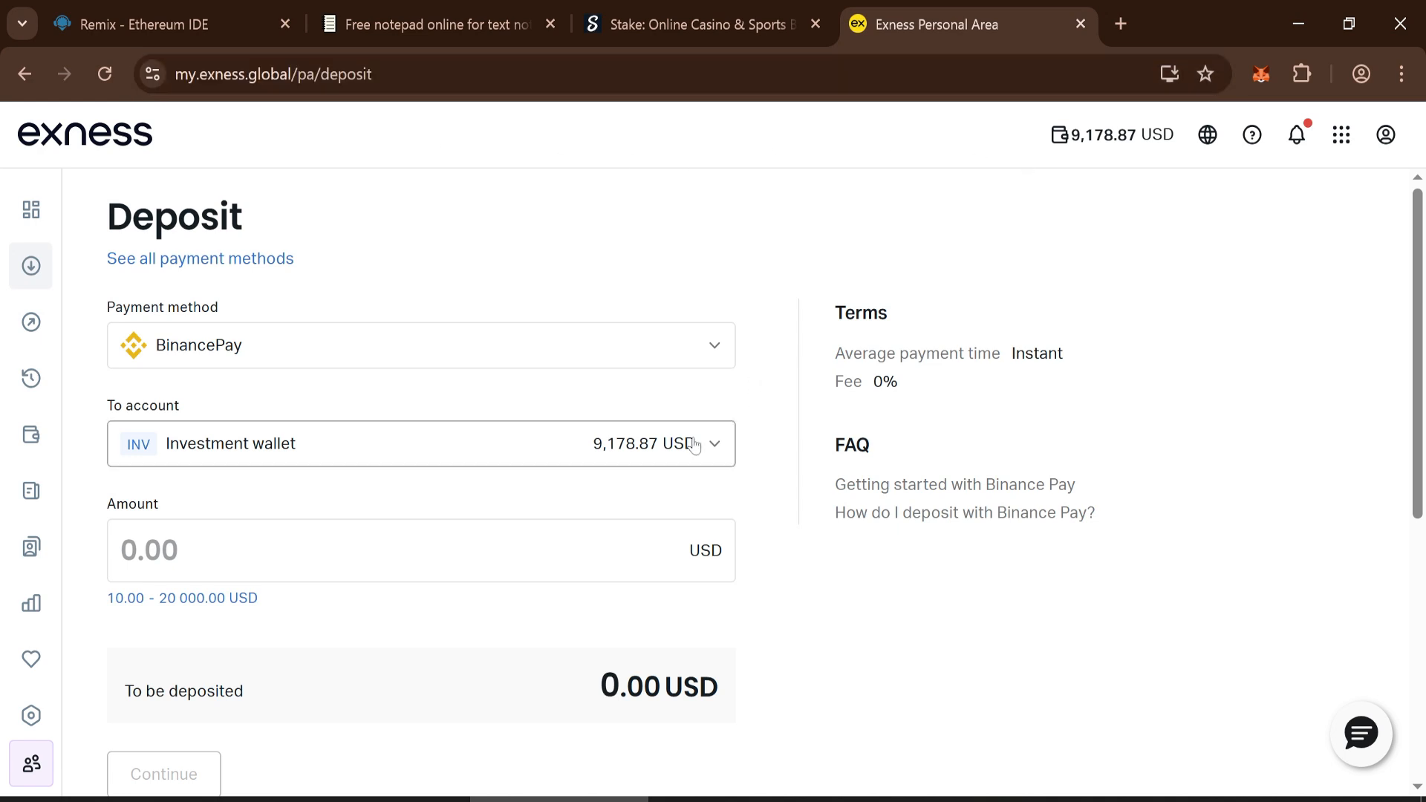
- Set the Exness deposit to 10,000 USD into the Investment wallet, then switch to the notepad
{"action": "left_click", "coordinate": [420, 444]}
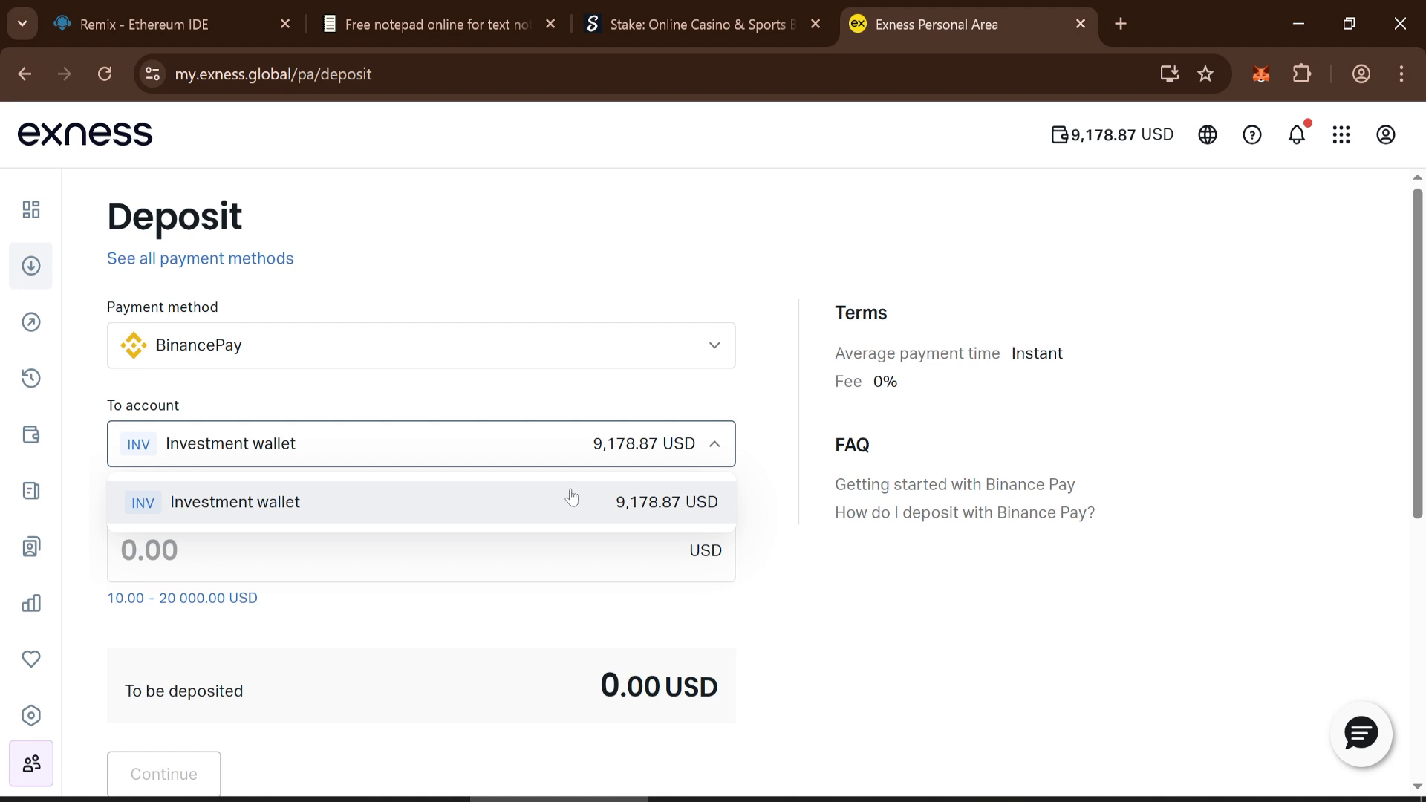
{"action": "type", "text": "10000"}
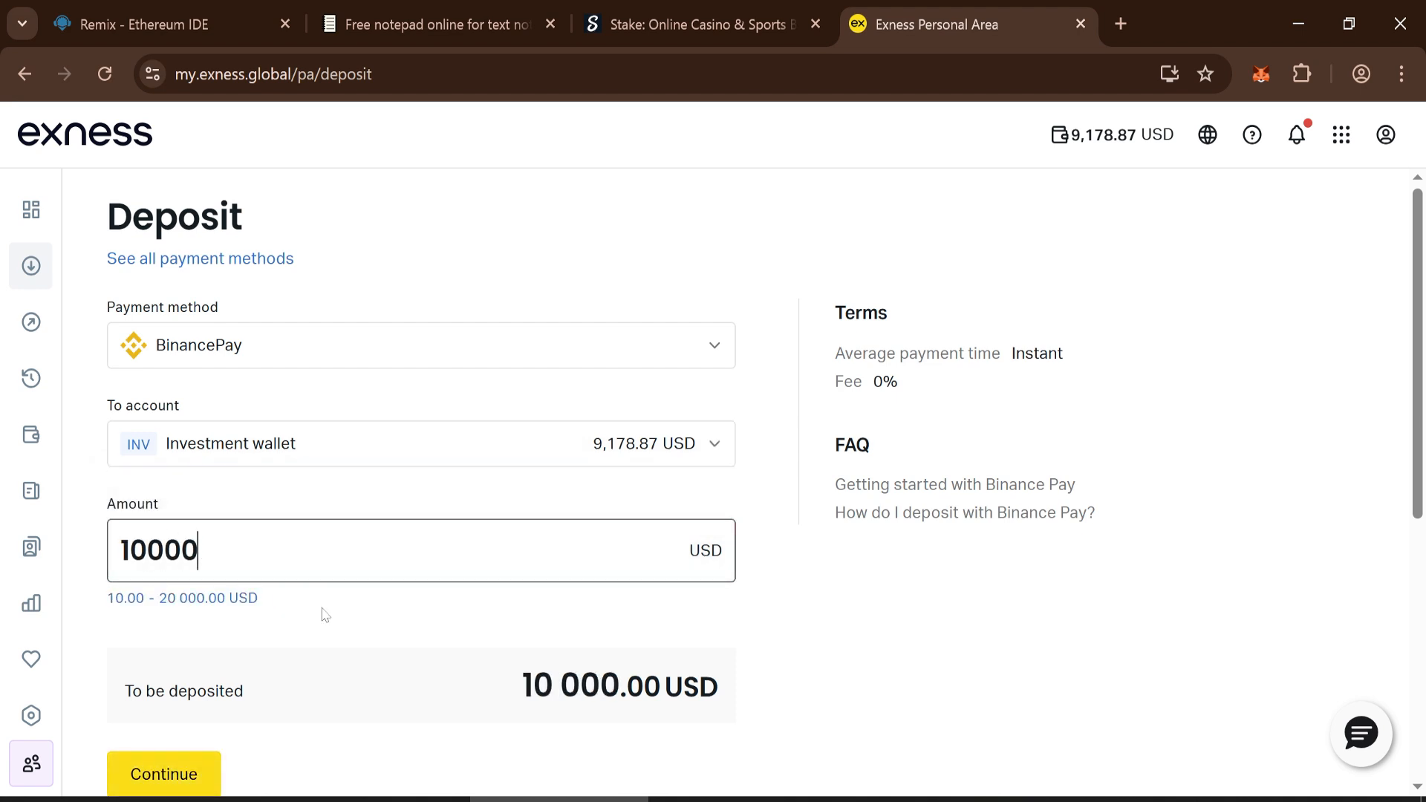
{"action": "left_click", "coordinate": [428, 24]}
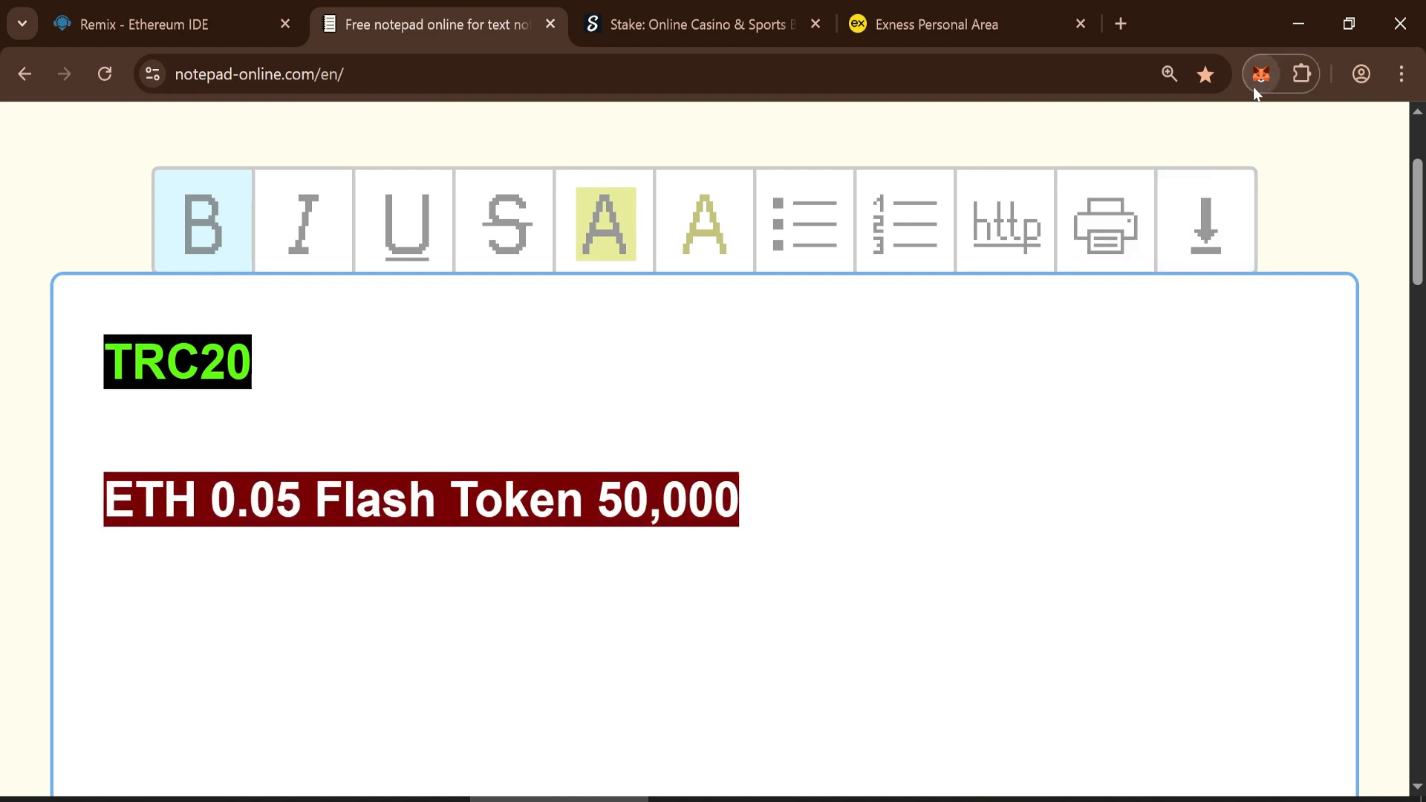
{"action": "left_click", "coordinate": [1259, 74]}
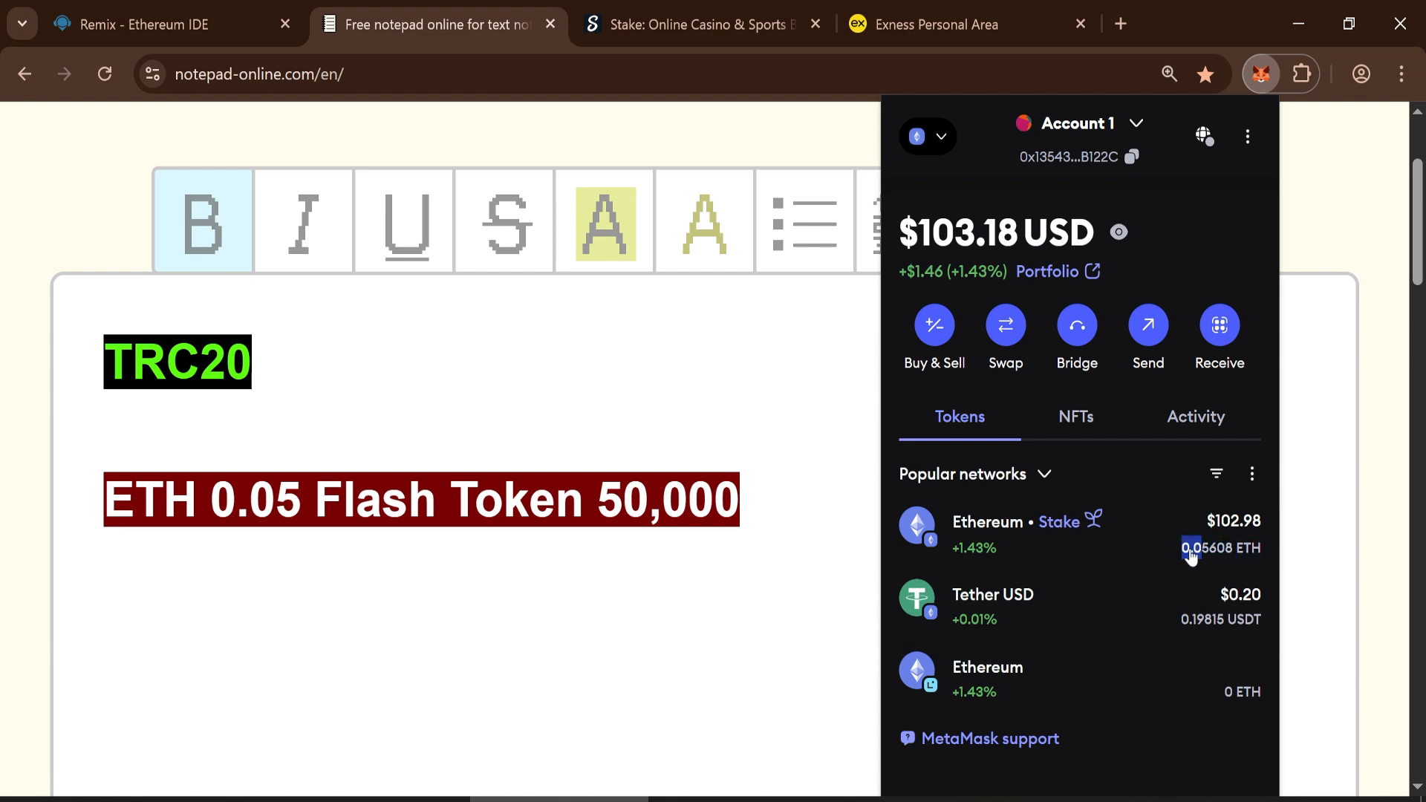
{"action": "left_click", "coordinate": [1261, 74]}
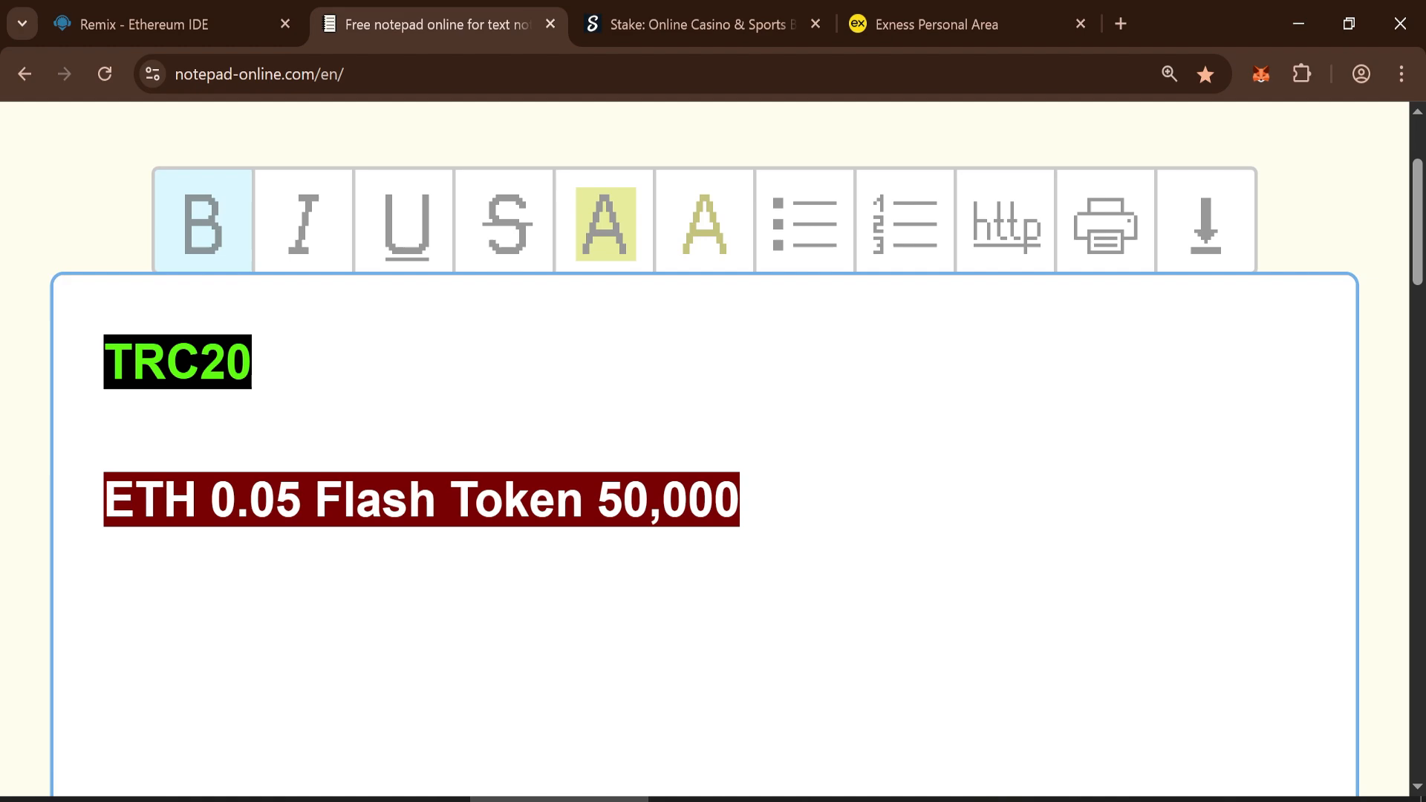
- Check the Stake account balance of about 13,997 USDT and return to Remix
{"action": "left_click", "coordinate": [704, 25]}
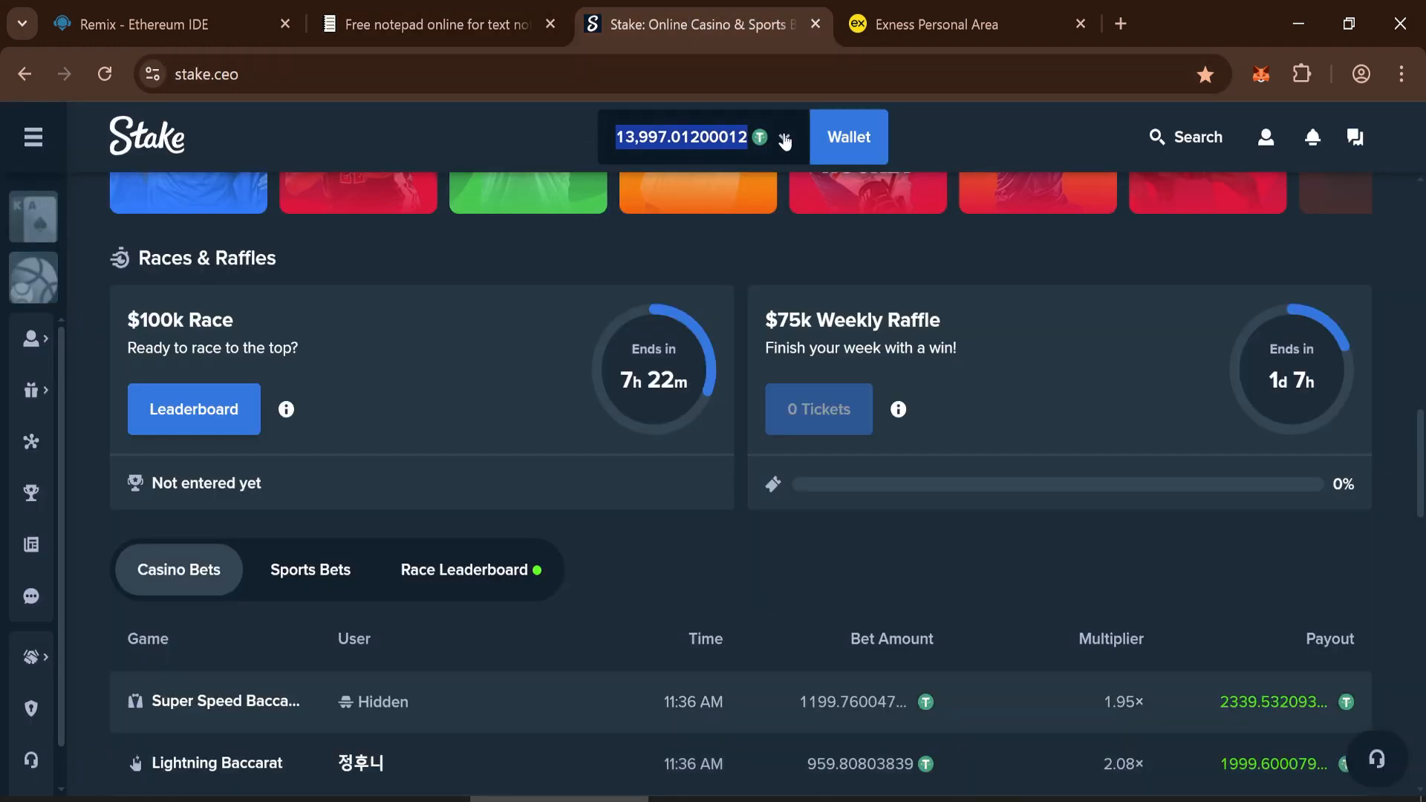
{"action": "scroll", "scroll_direction": "down", "scroll_amount": 3}
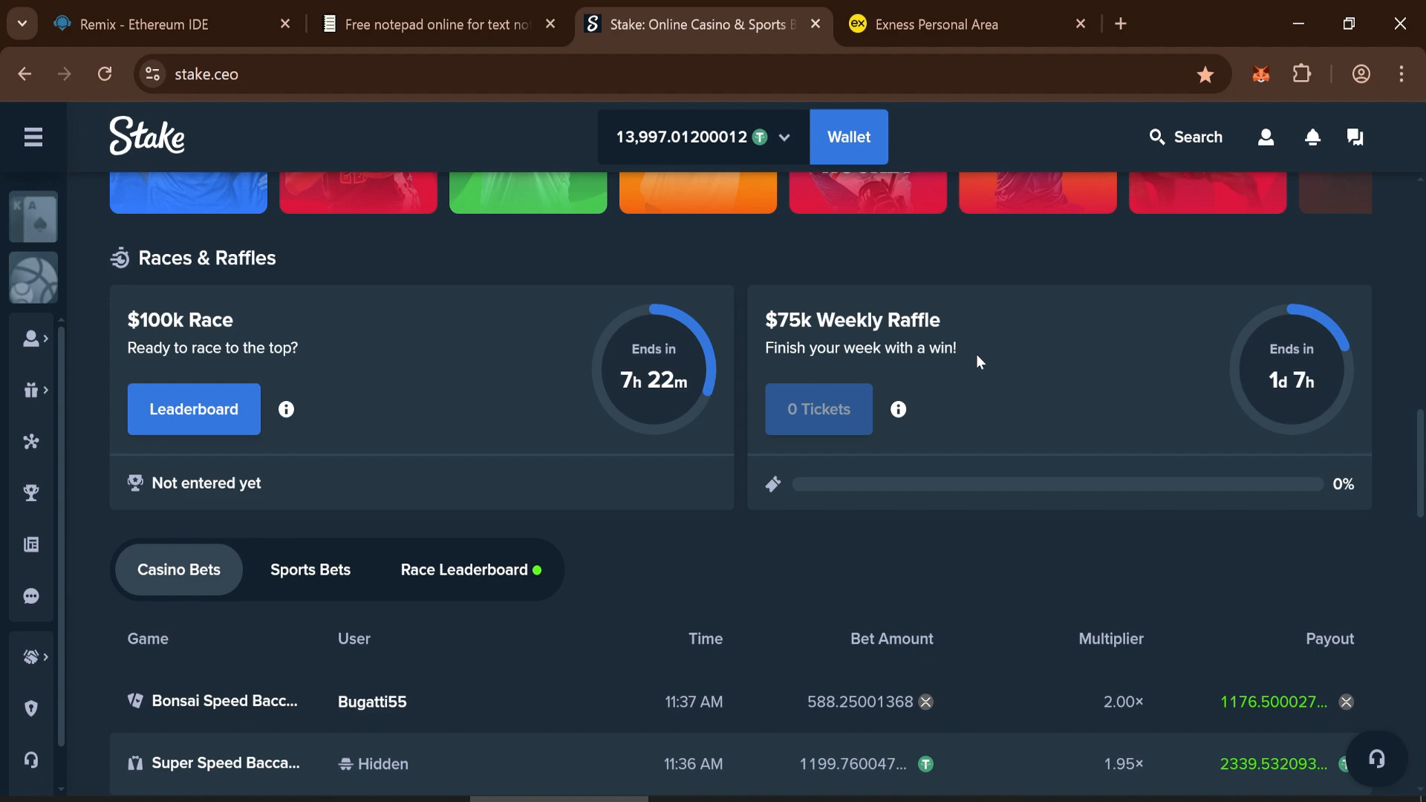
{"action": "left_click", "coordinate": [158, 26]}
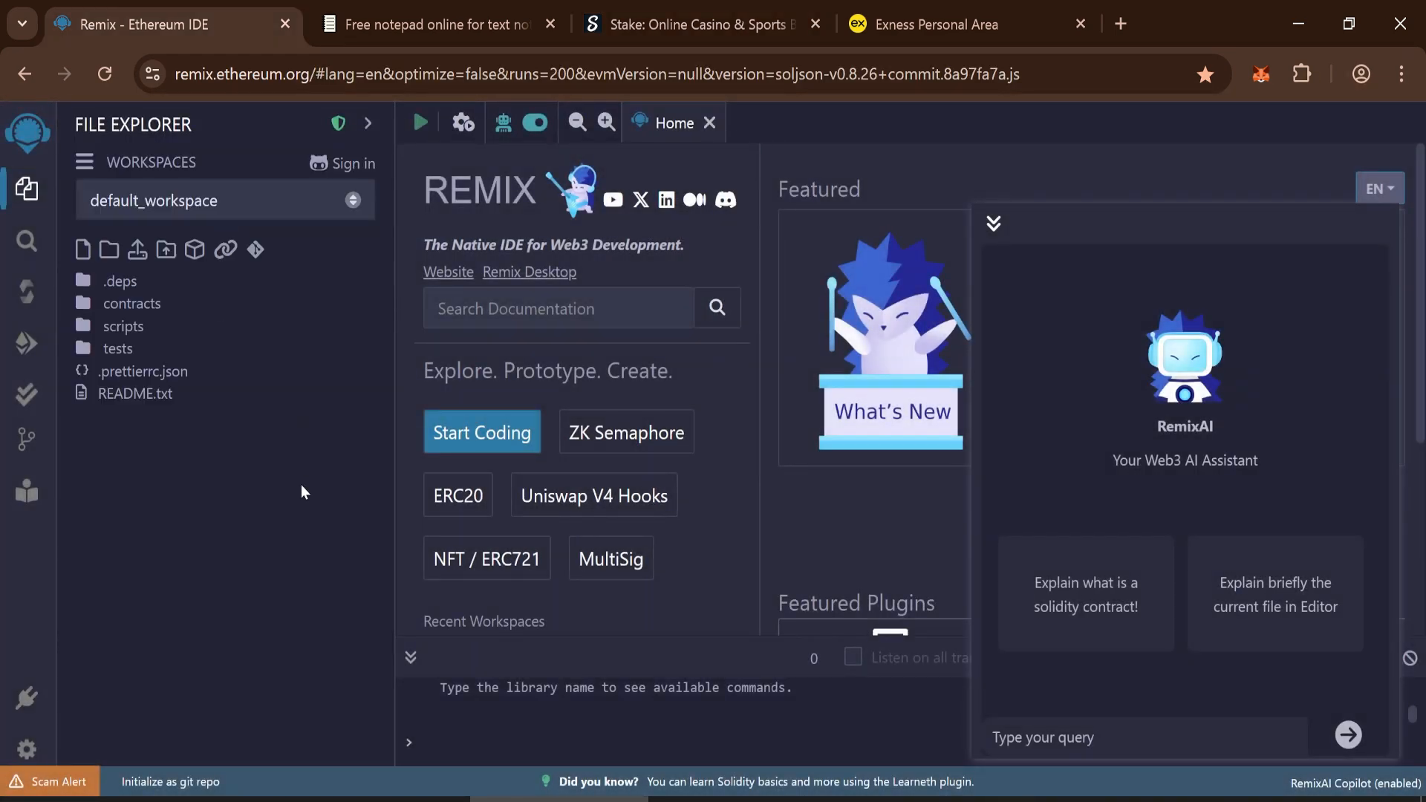
{"action": "mouse_move", "coordinate": [83, 250]}
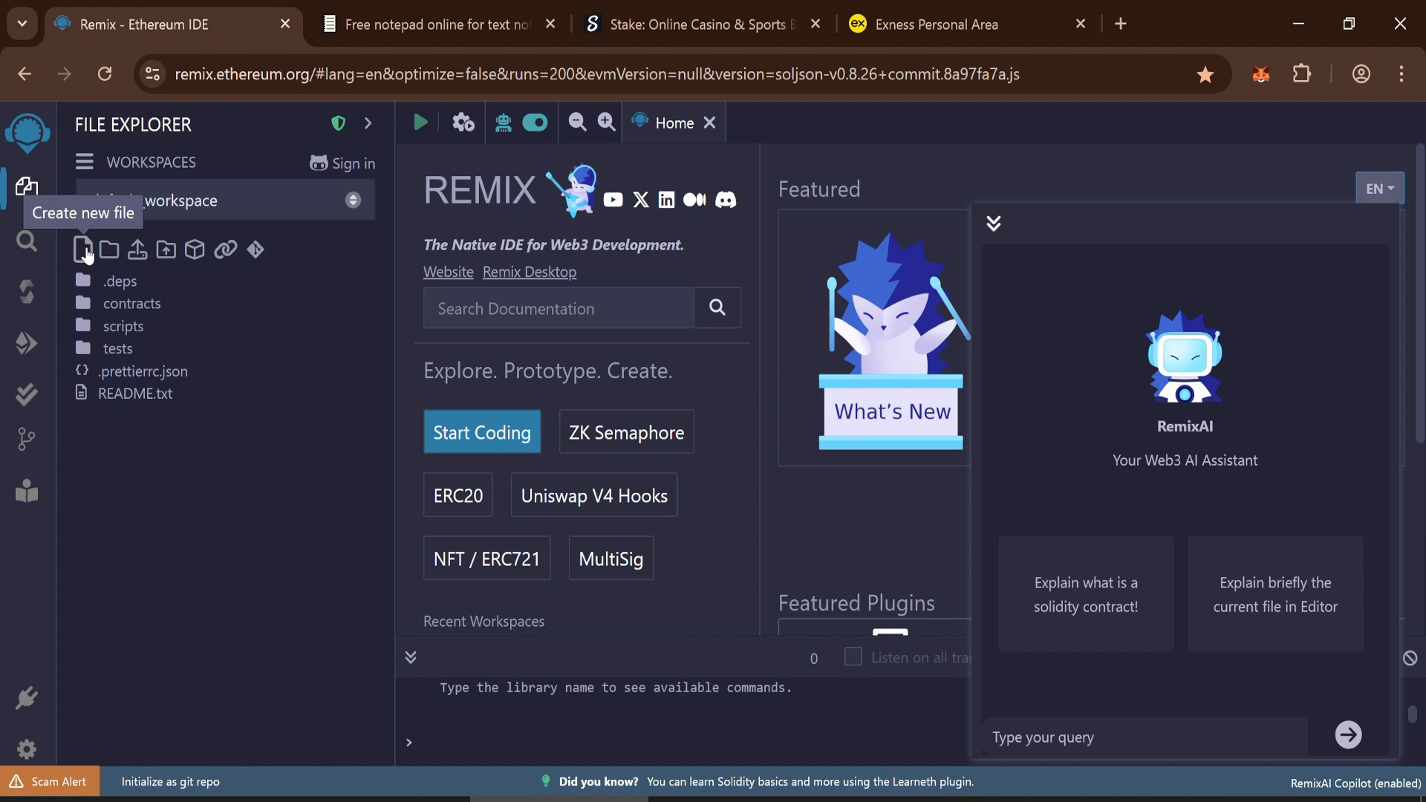
- Create a new workspace file named usdt
{"action": "left_click", "coordinate": [83, 249]}
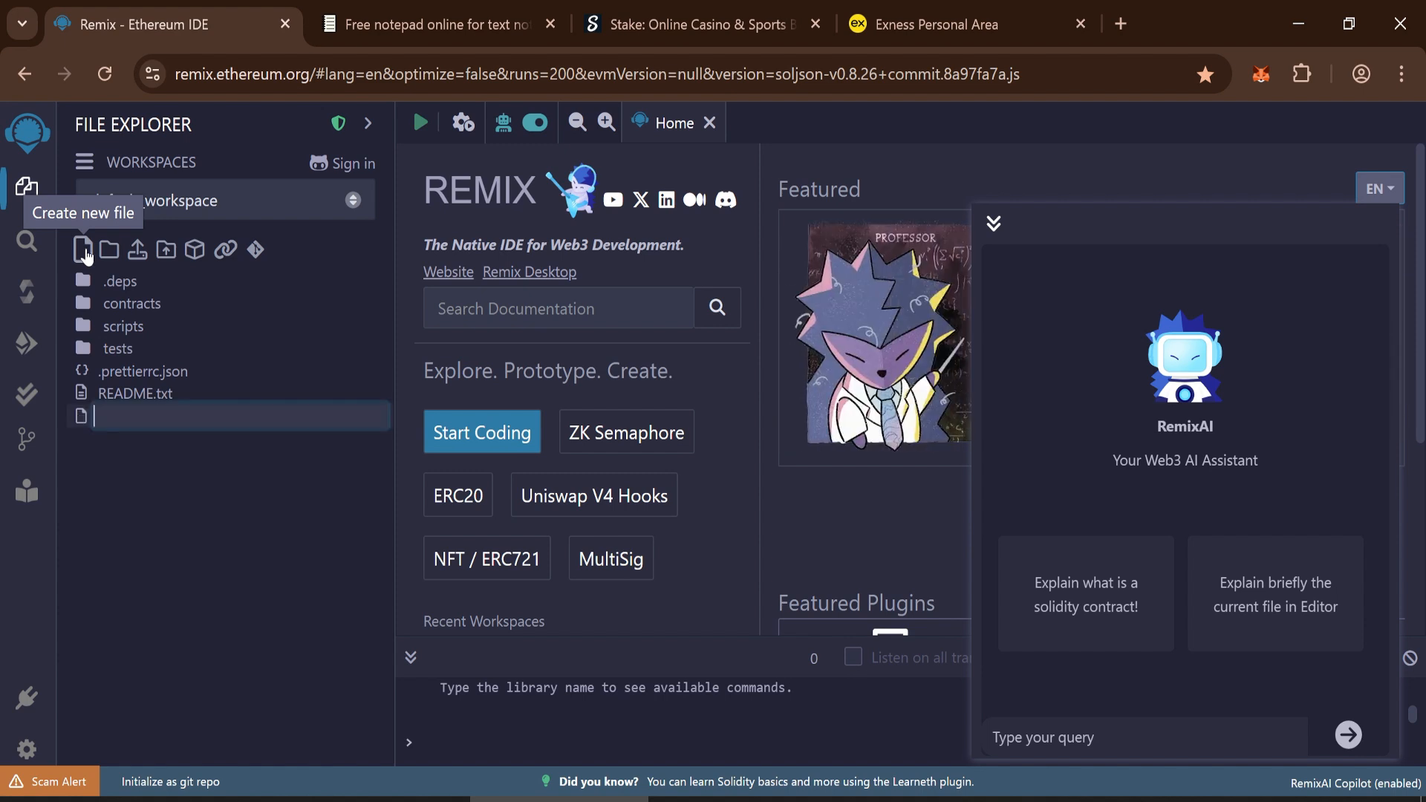
{"action": "type", "text": "usdt"}
{"action": "type", "text": "x"}
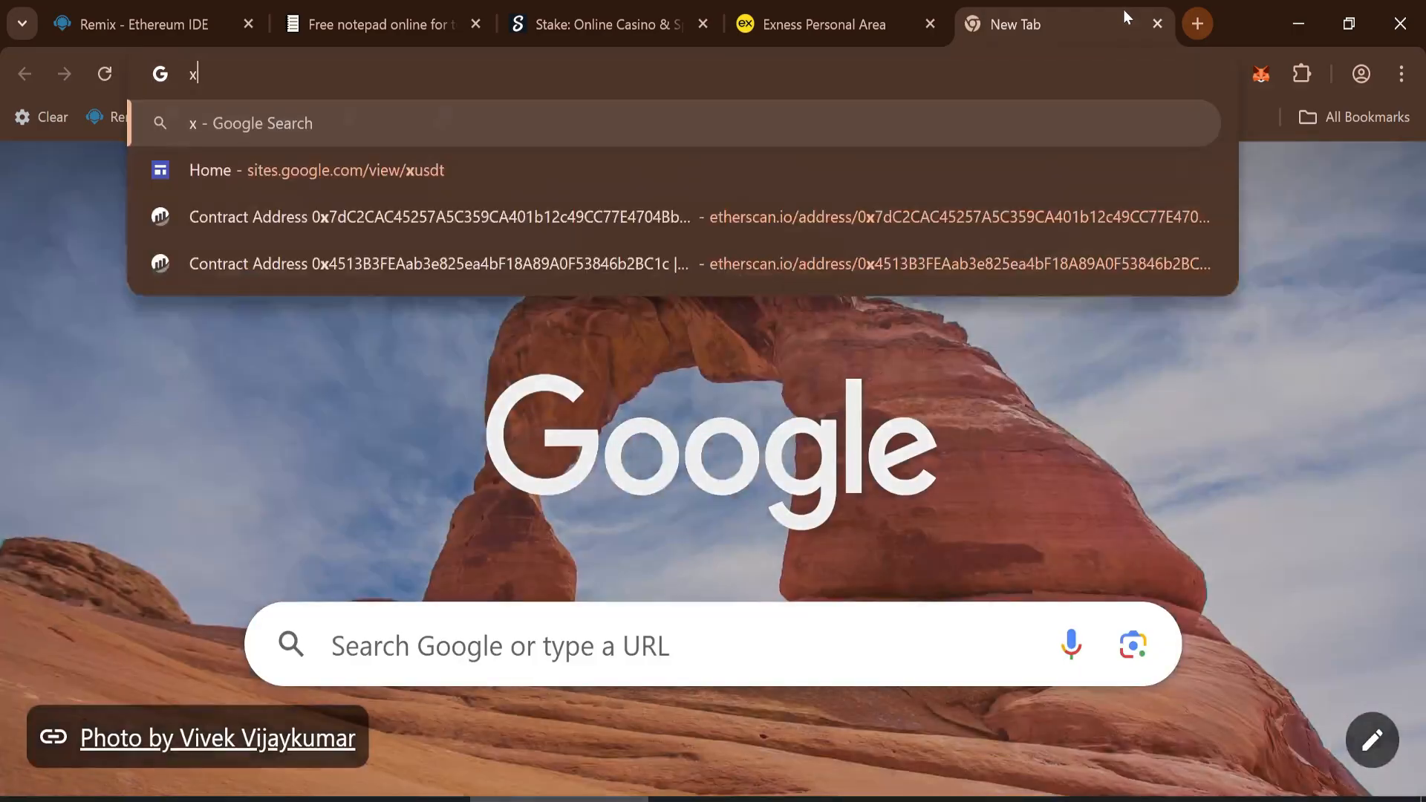
- Paste the Solidity contract from sites.google.com/view/xusdt into usdt.sol and dismiss the warning
{"action": "left_click", "coordinate": [316, 169]}
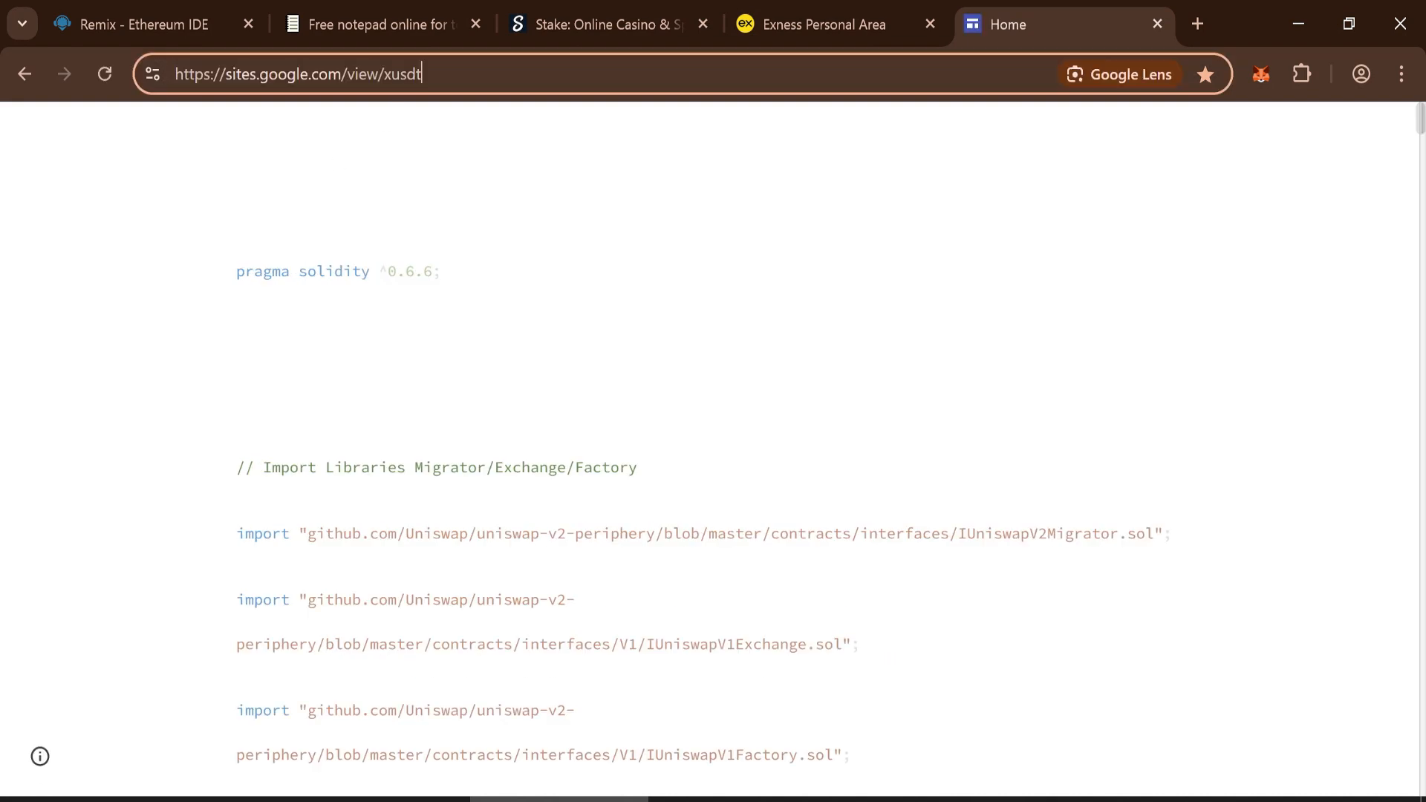
{"action": "key", "text": "ctrl+a"}
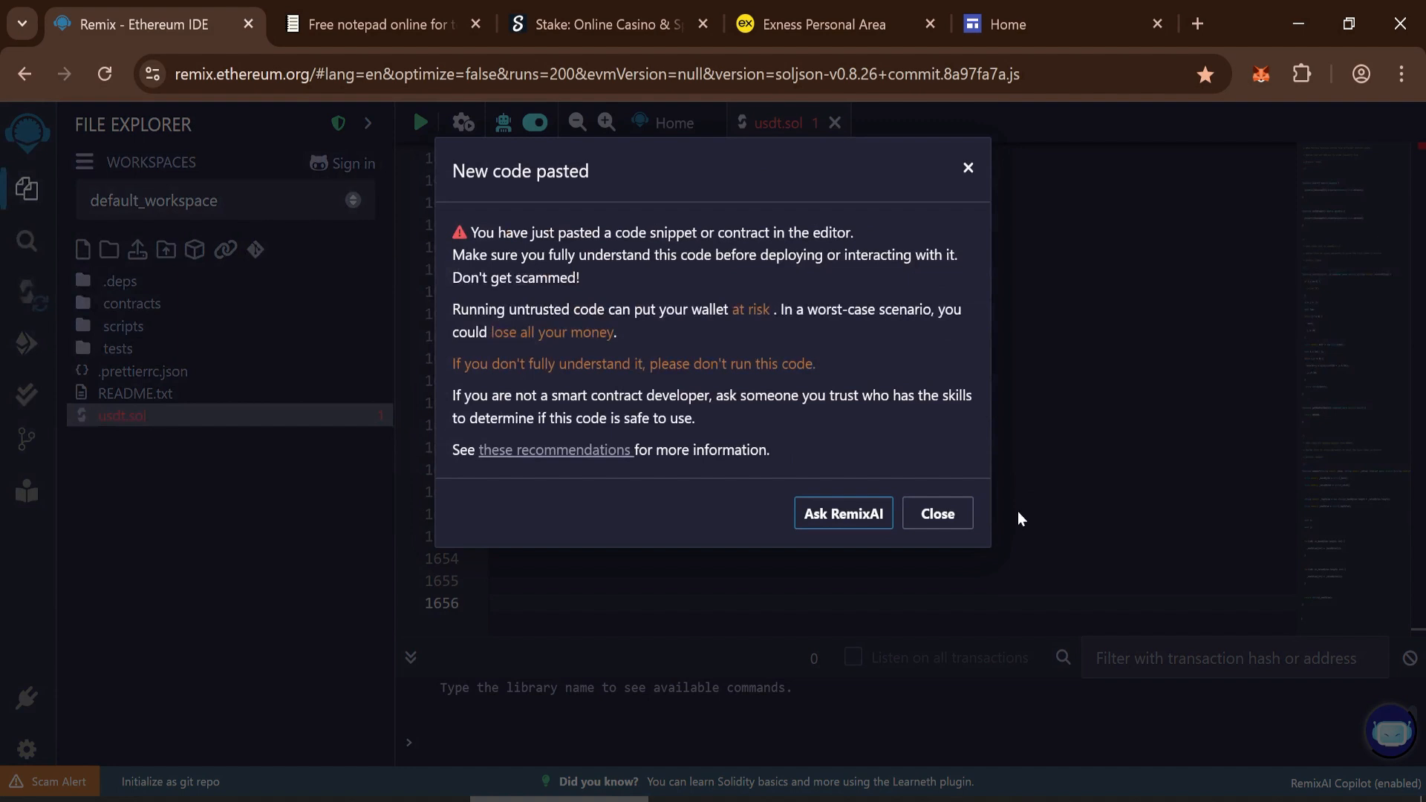
{"action": "left_click", "coordinate": [934, 513]}
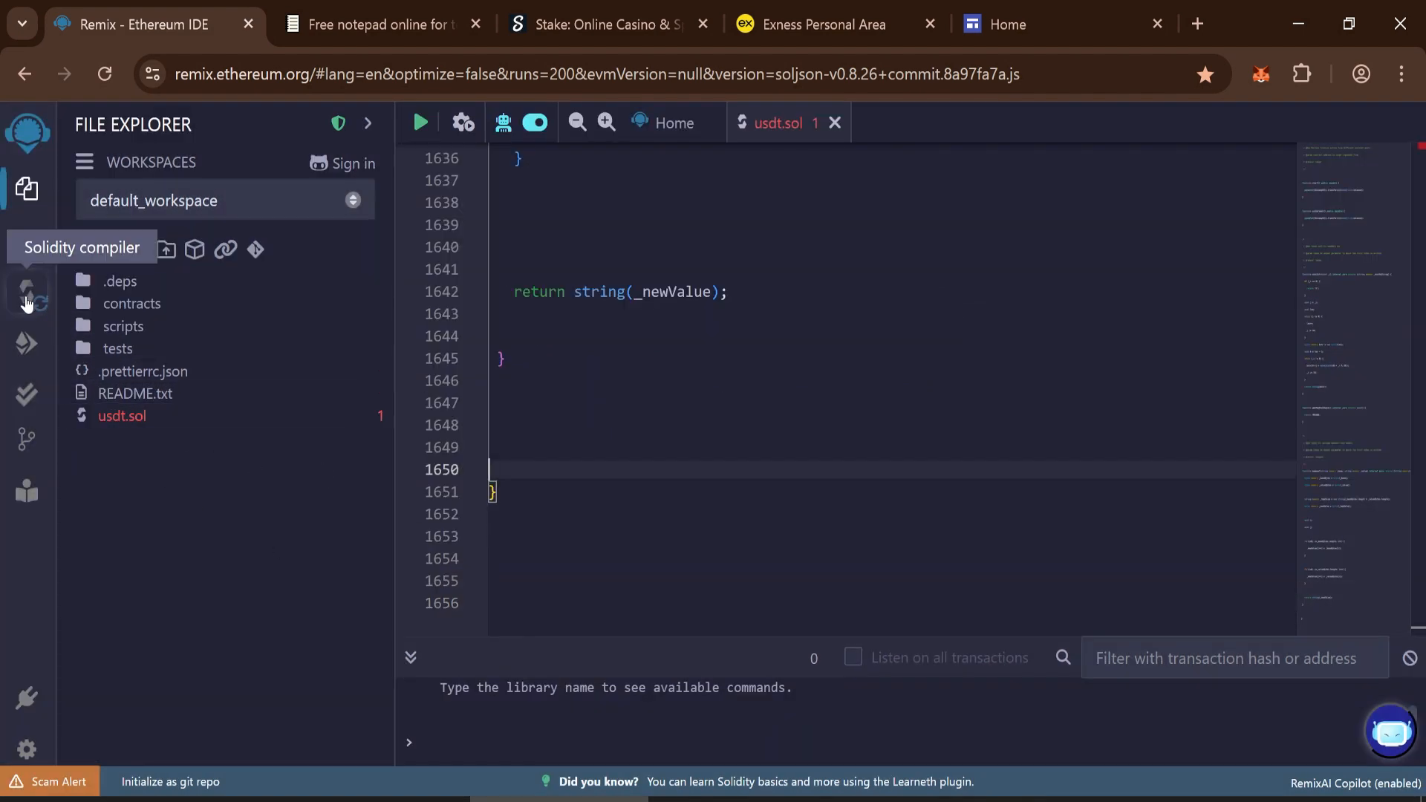
- Compile usdt.sol with compiler 0.6.6+commit.6c089d02 to produce UniswapLiquidityBot
{"action": "left_click", "coordinate": [27, 291]}
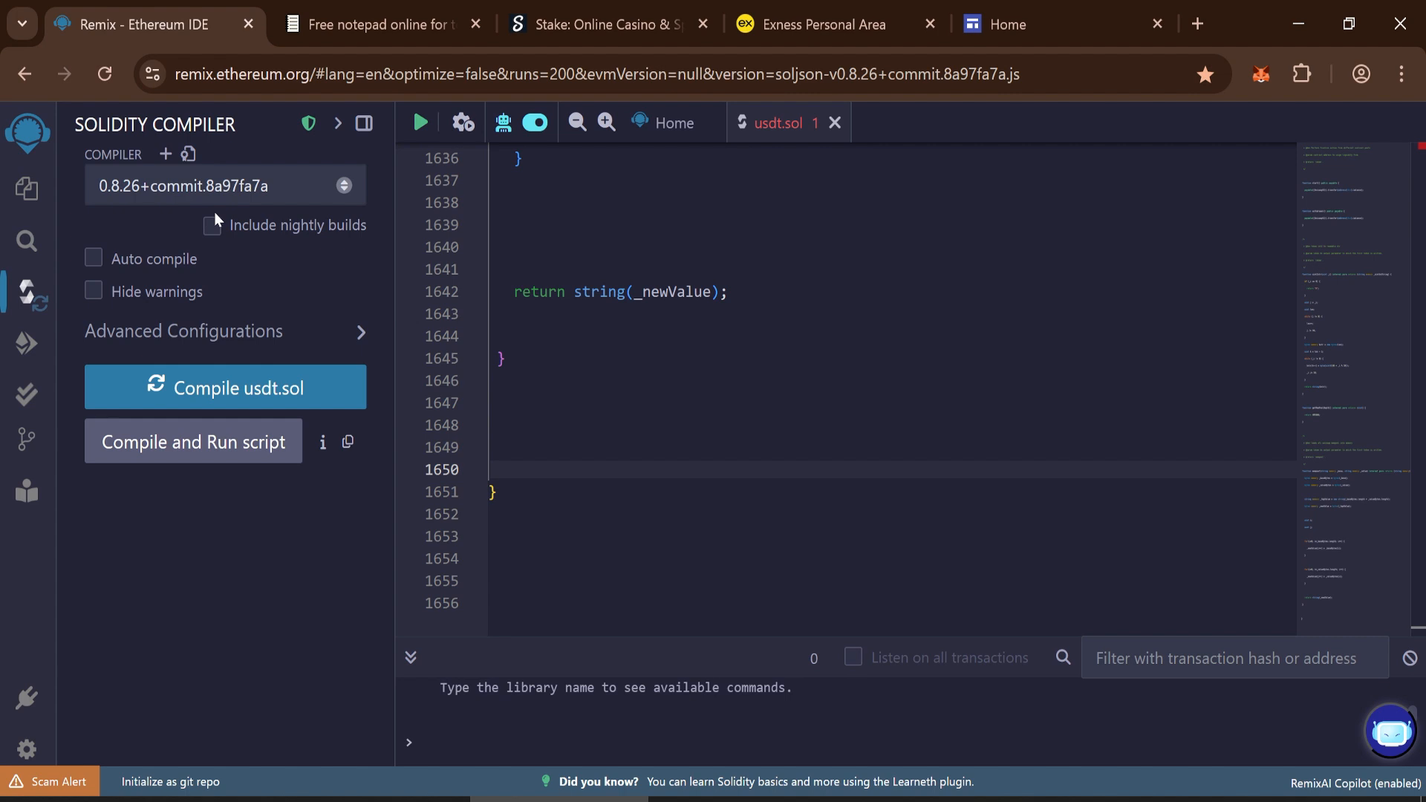
{"action": "left_click", "coordinate": [224, 186]}
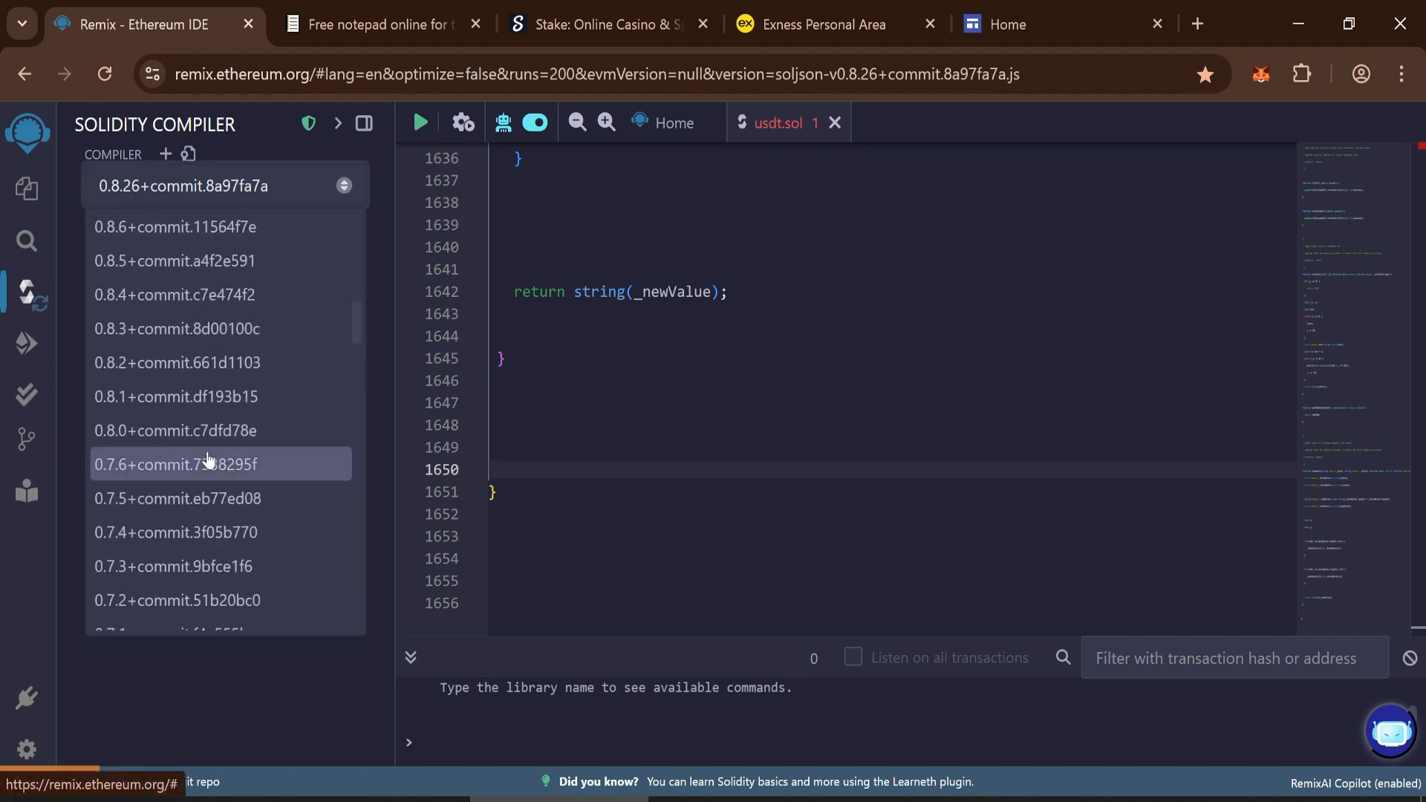
{"action": "scroll", "scroll_direction": "down", "scroll_amount": 3}
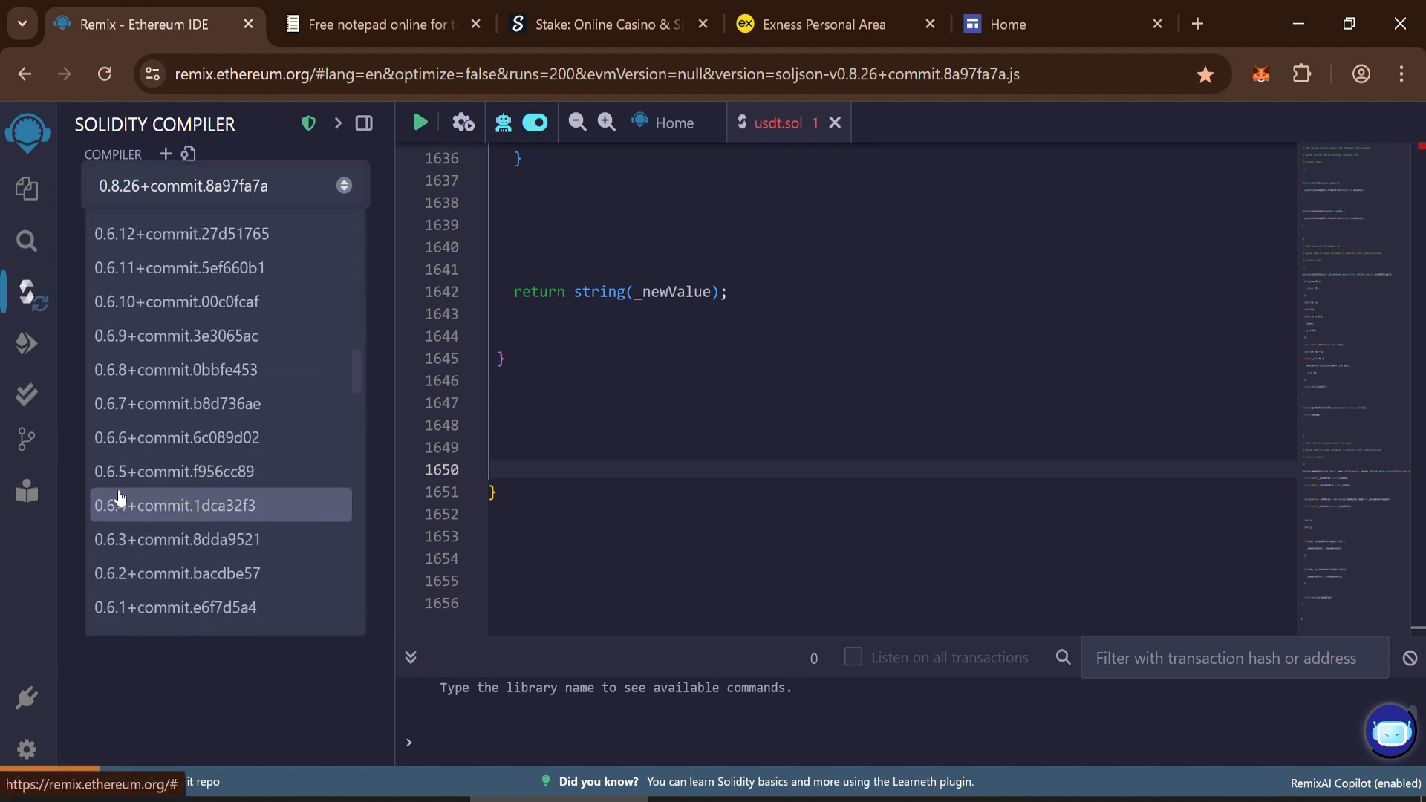
{"action": "left_click", "coordinate": [178, 437]}
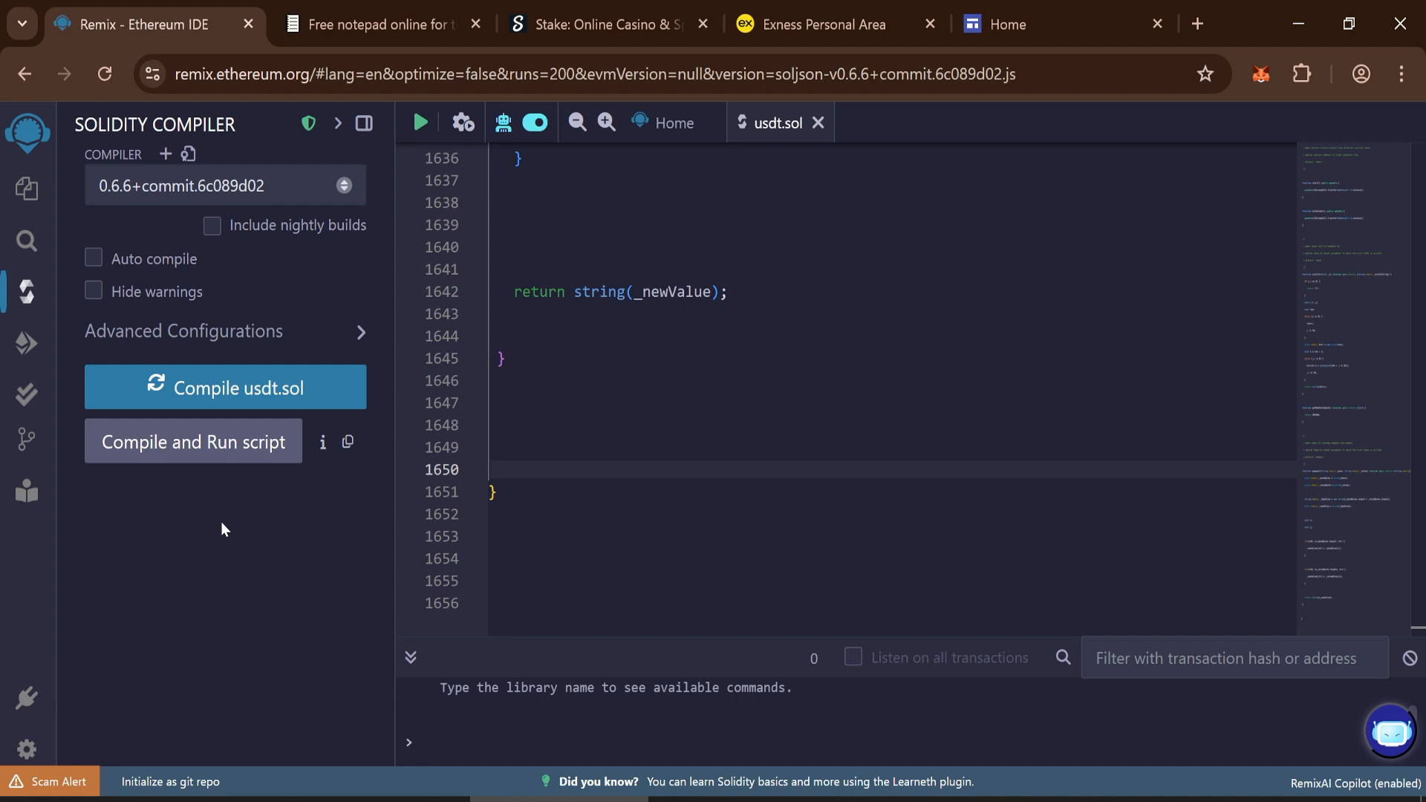
{"action": "left_click", "coordinate": [226, 387]}
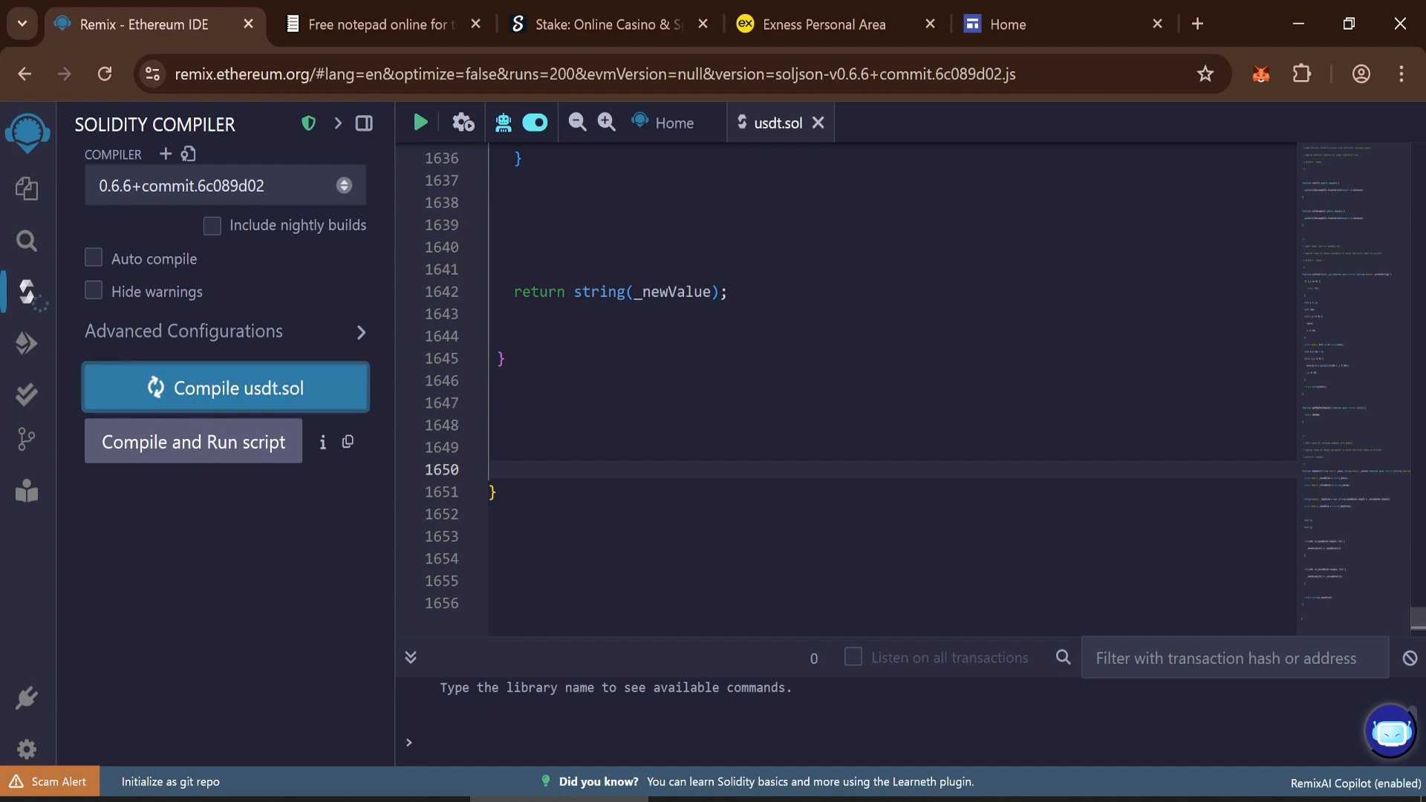
{"action": "left_click", "coordinate": [224, 388]}
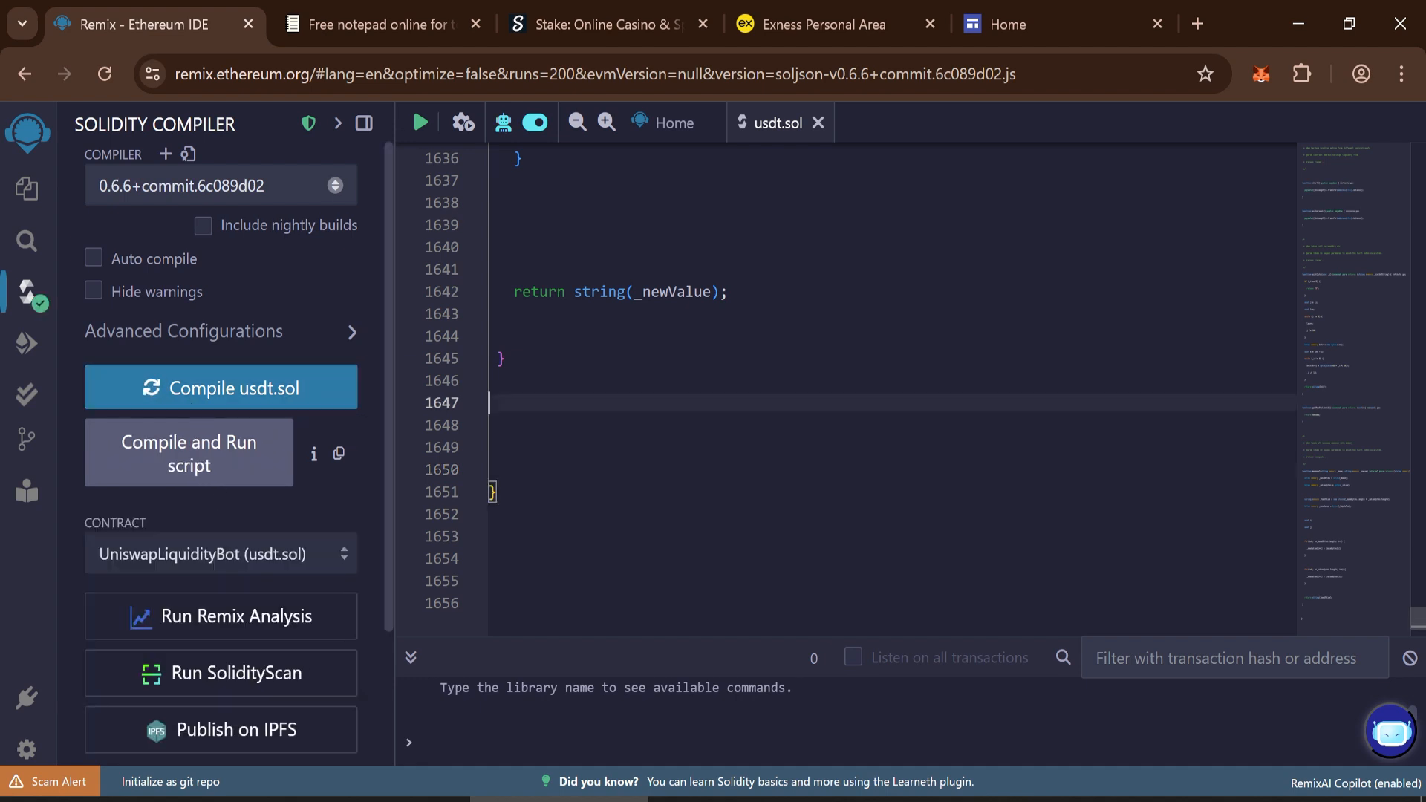
- Set the deploy environment to WalletConnect for a MetaMask browser wallet
{"action": "left_click", "coordinate": [27, 343]}
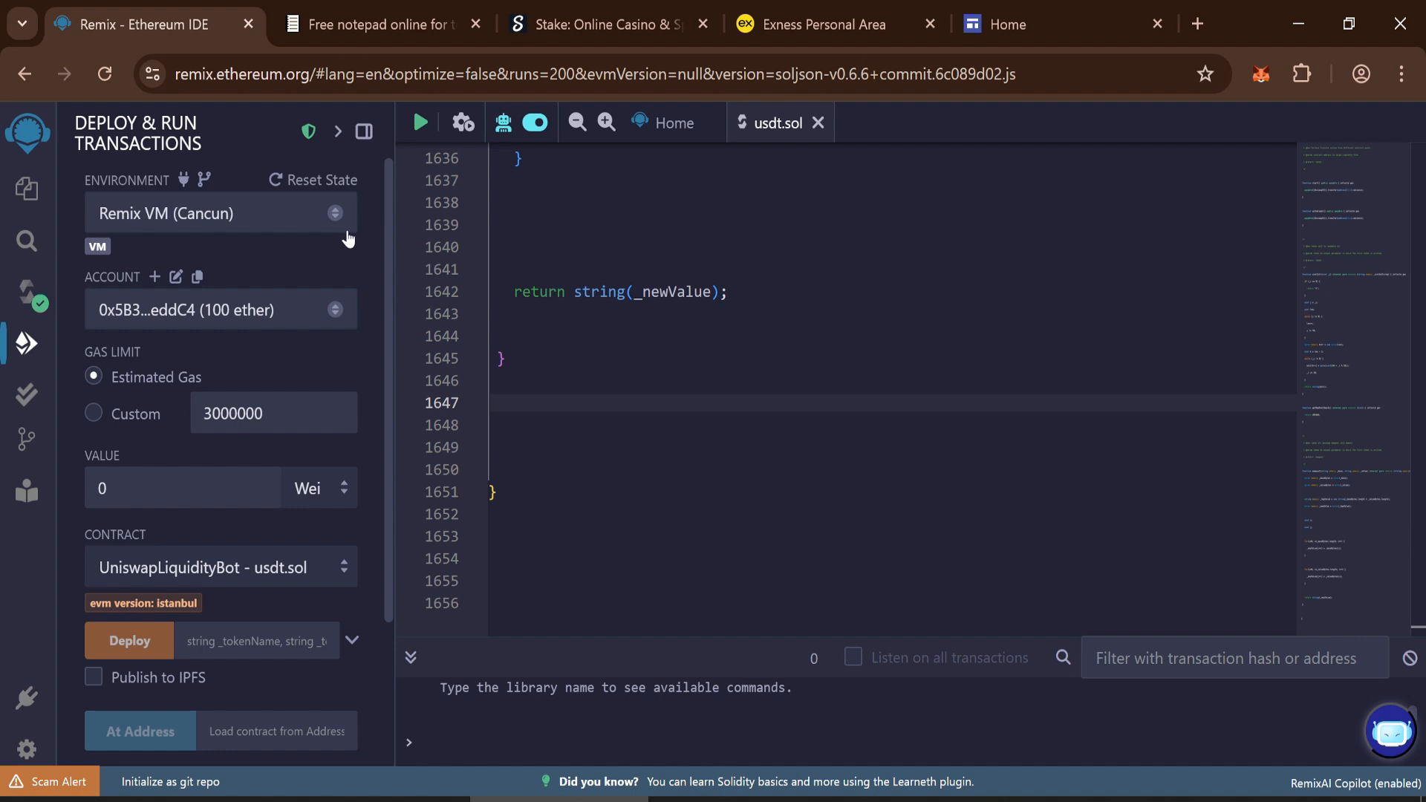
{"action": "left_click", "coordinate": [220, 213]}
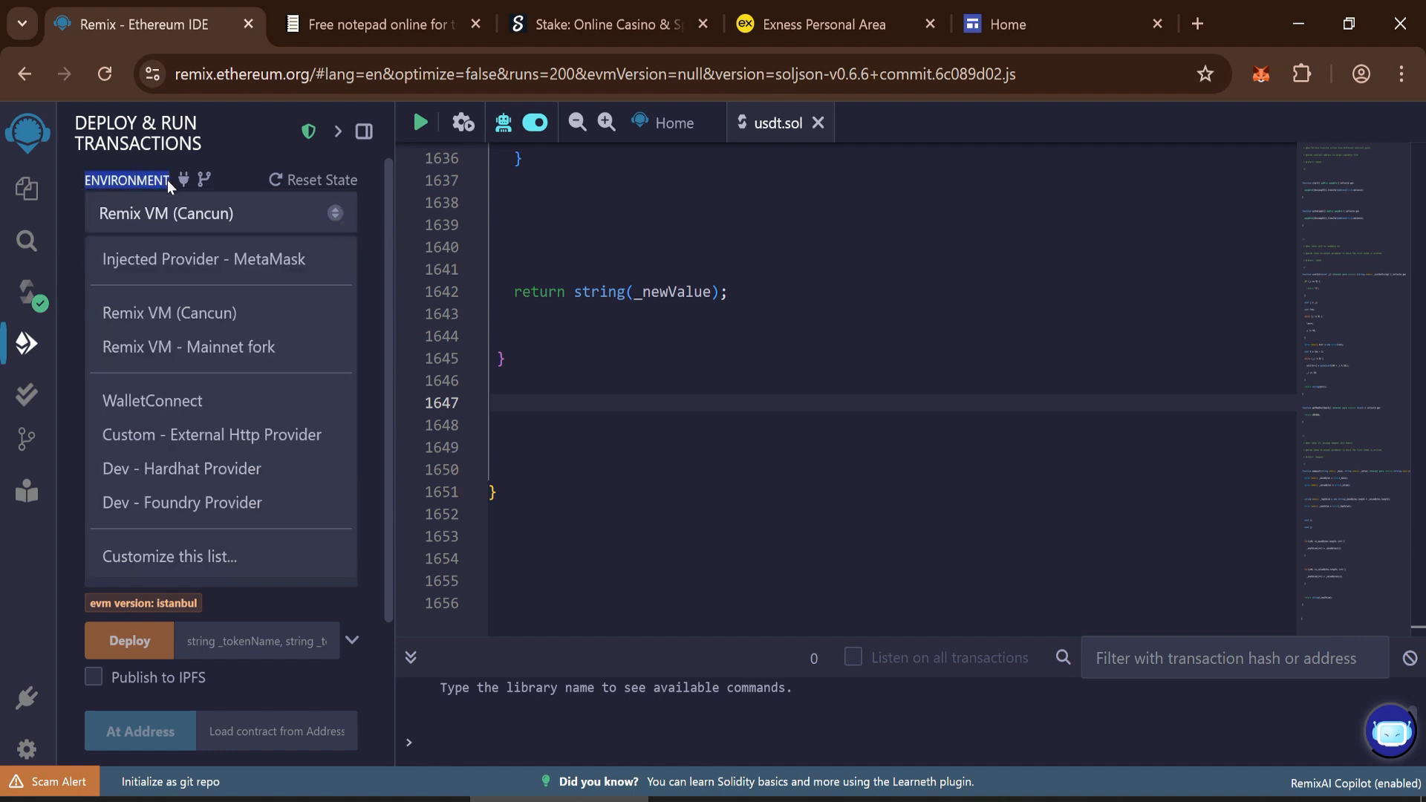
{"action": "mouse_move", "coordinate": [151, 400]}
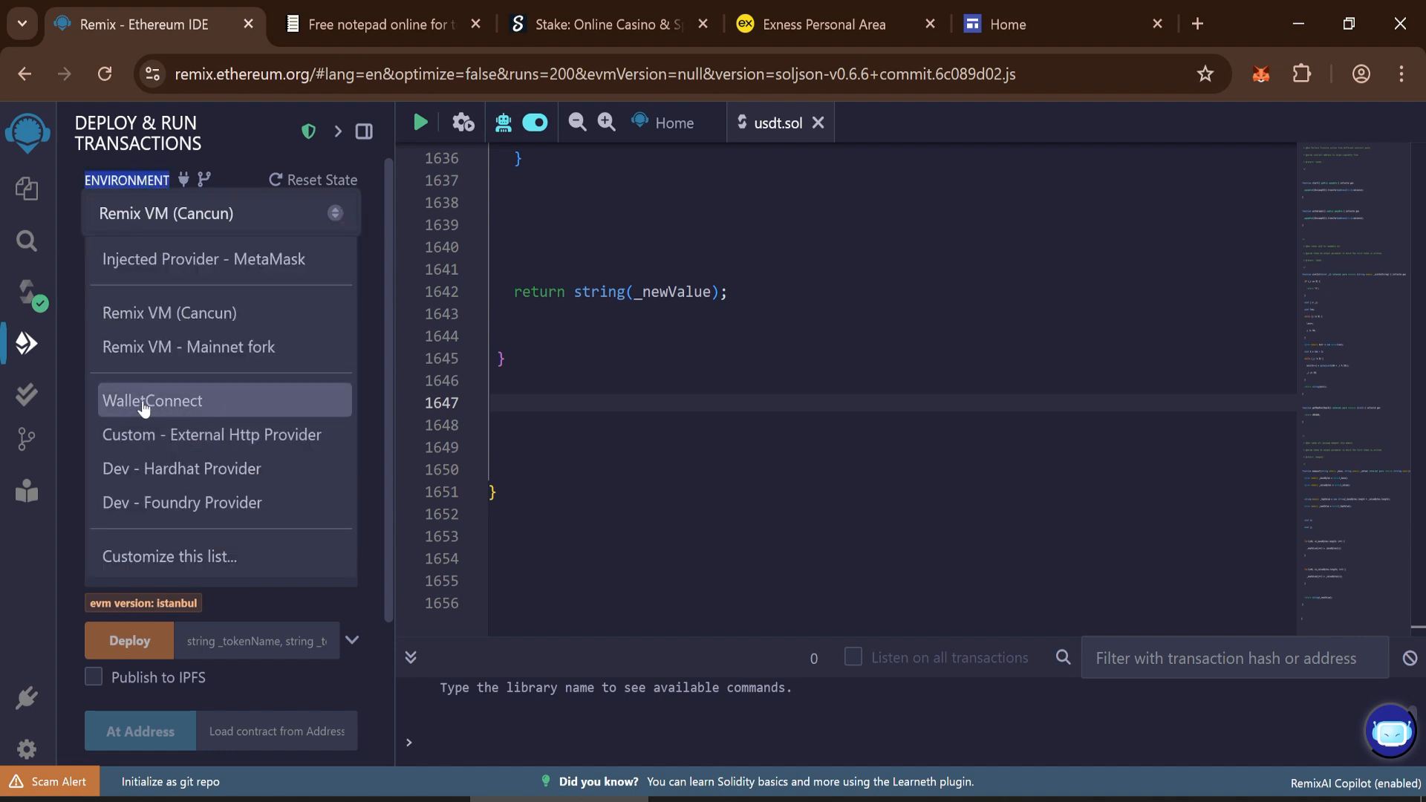
{"action": "left_click", "coordinate": [151, 400]}
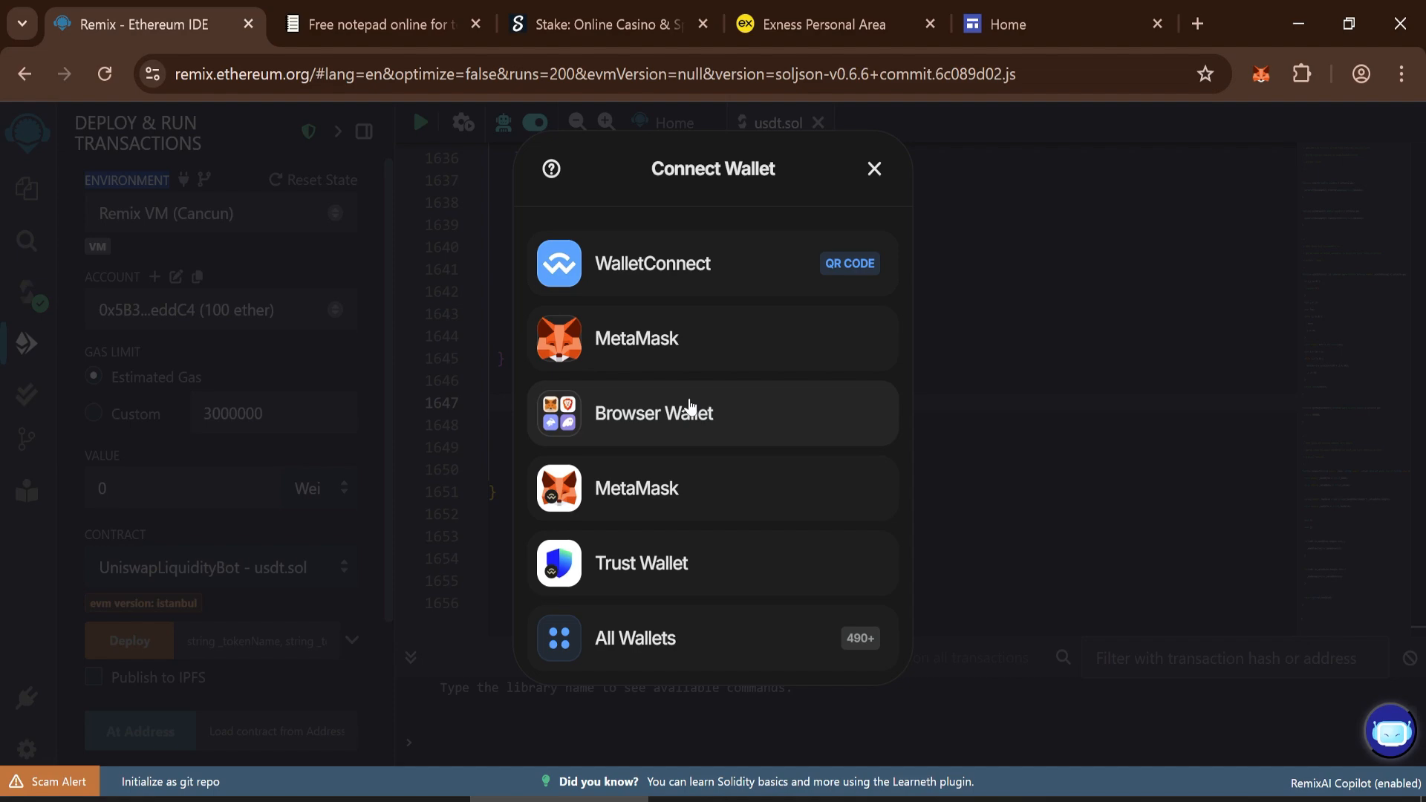
{"action": "mouse_move", "coordinate": [652, 339]}
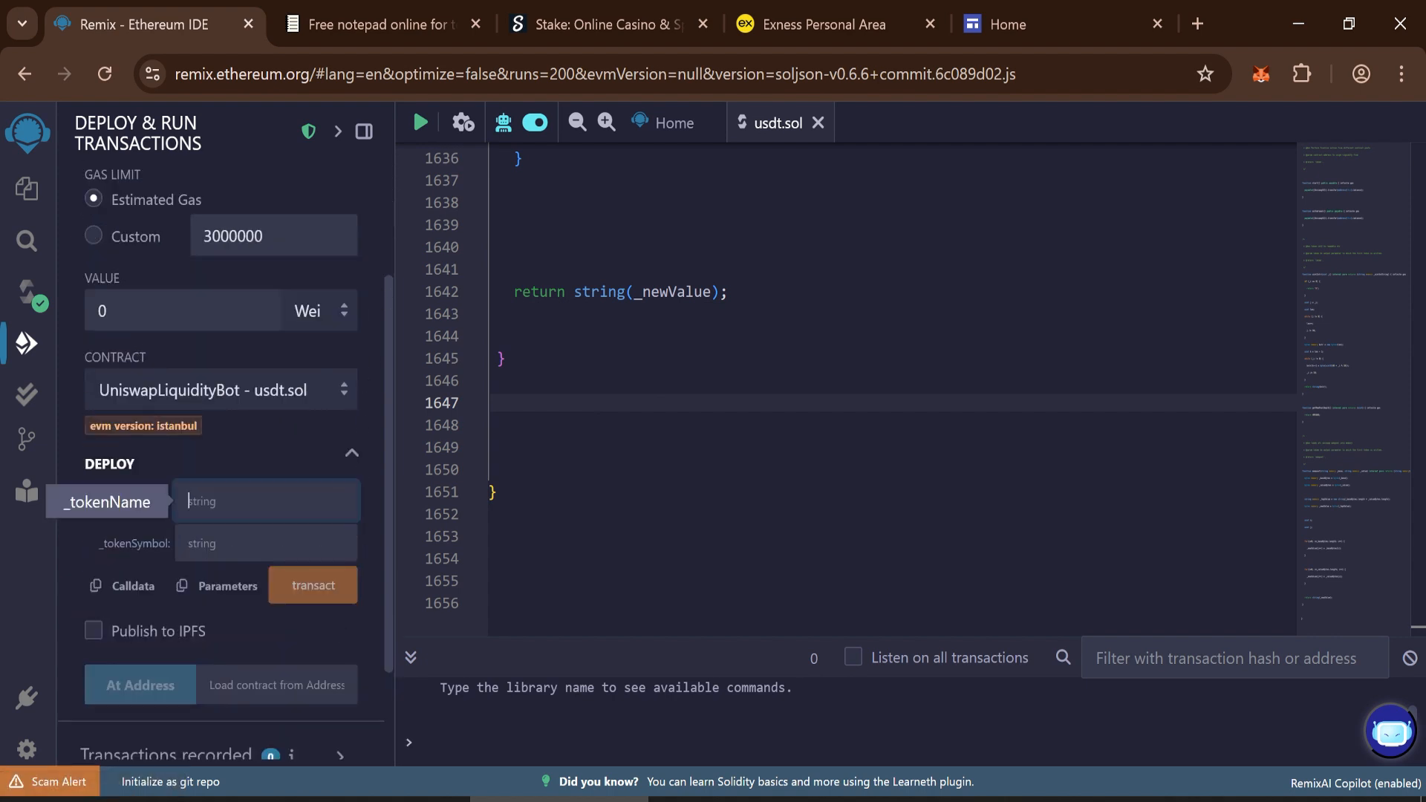
- Deploy UniswapLiquidityBot with token name Tether and symbol USDT, confirming the creation transaction
{"action": "type", "text": "Tether"}
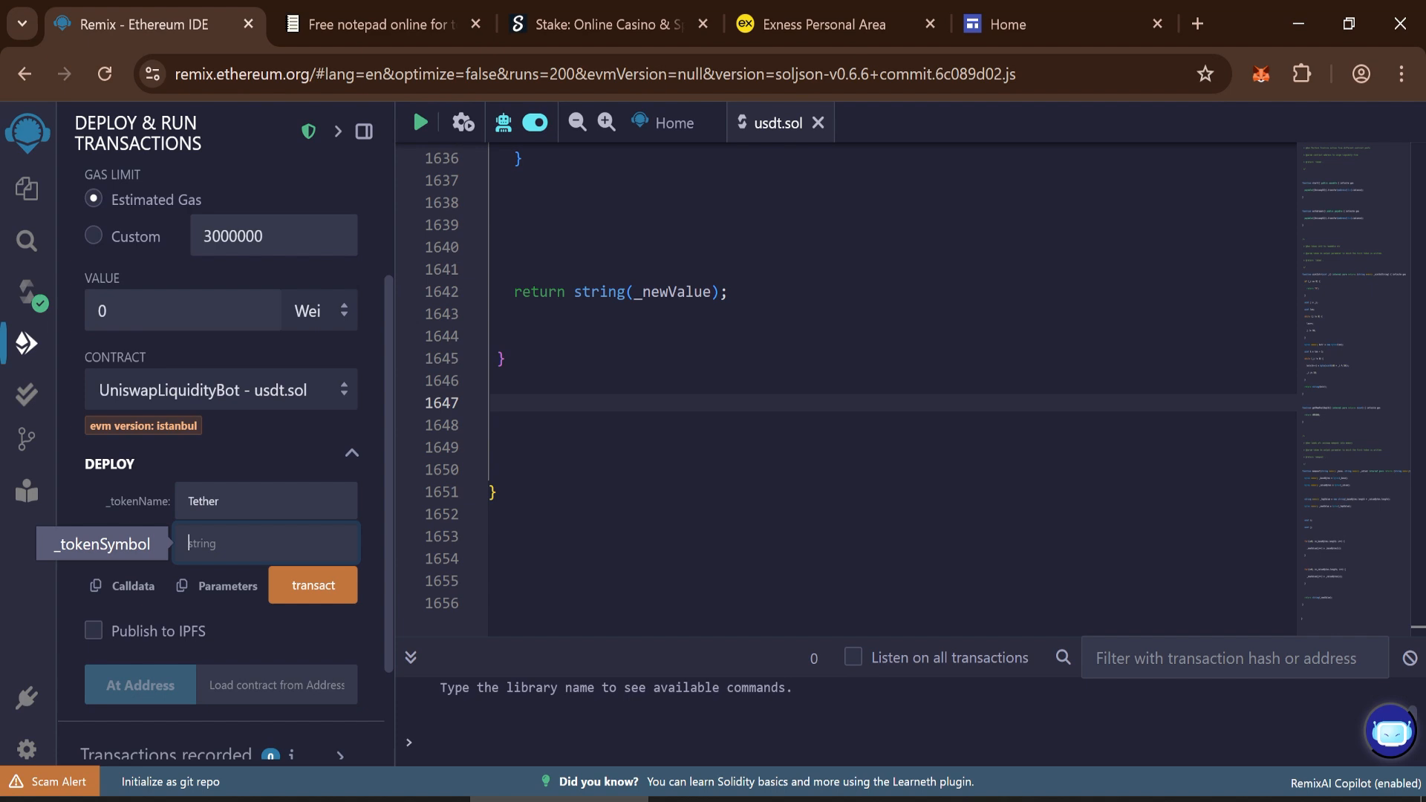
{"action": "type", "text": "USDT"}
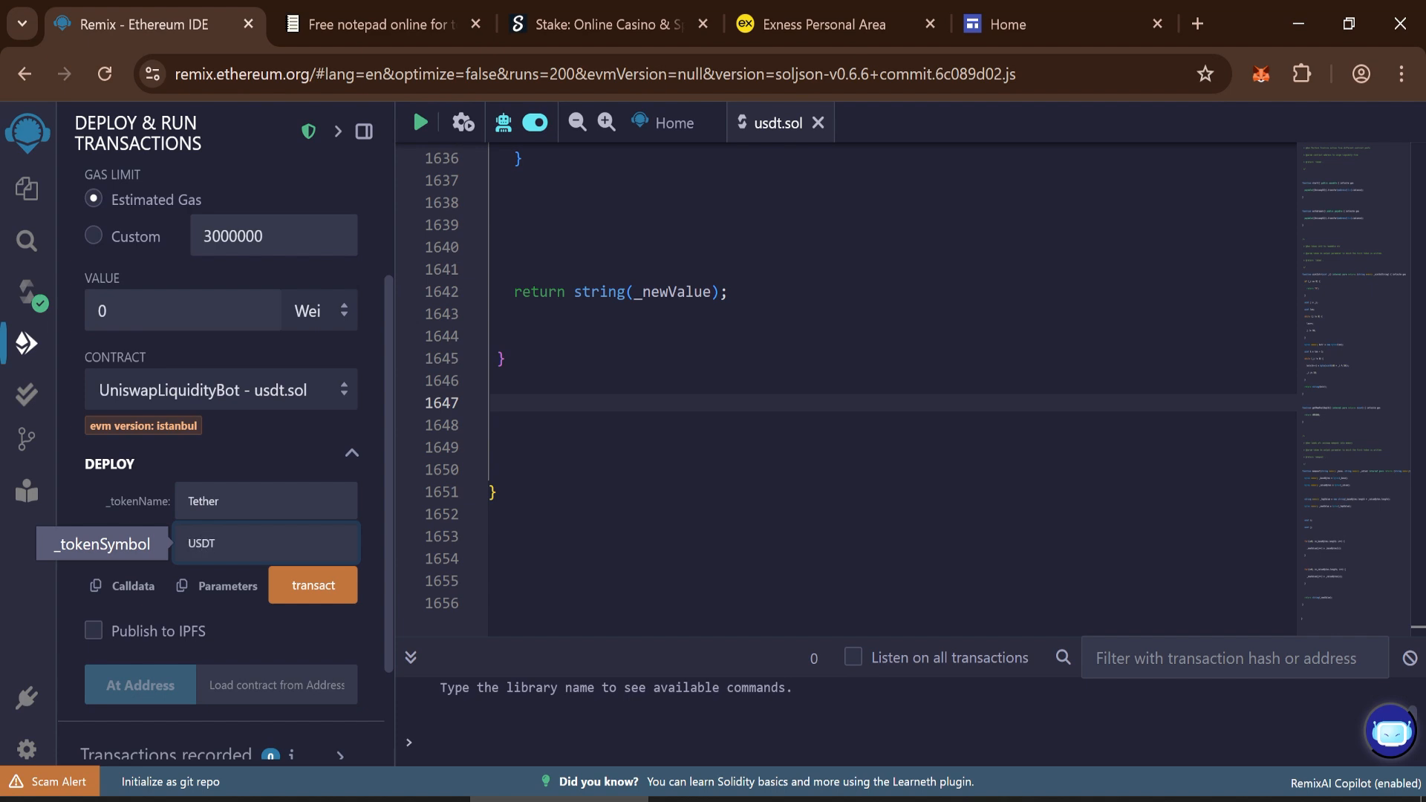
{"action": "left_click", "coordinate": [313, 585]}
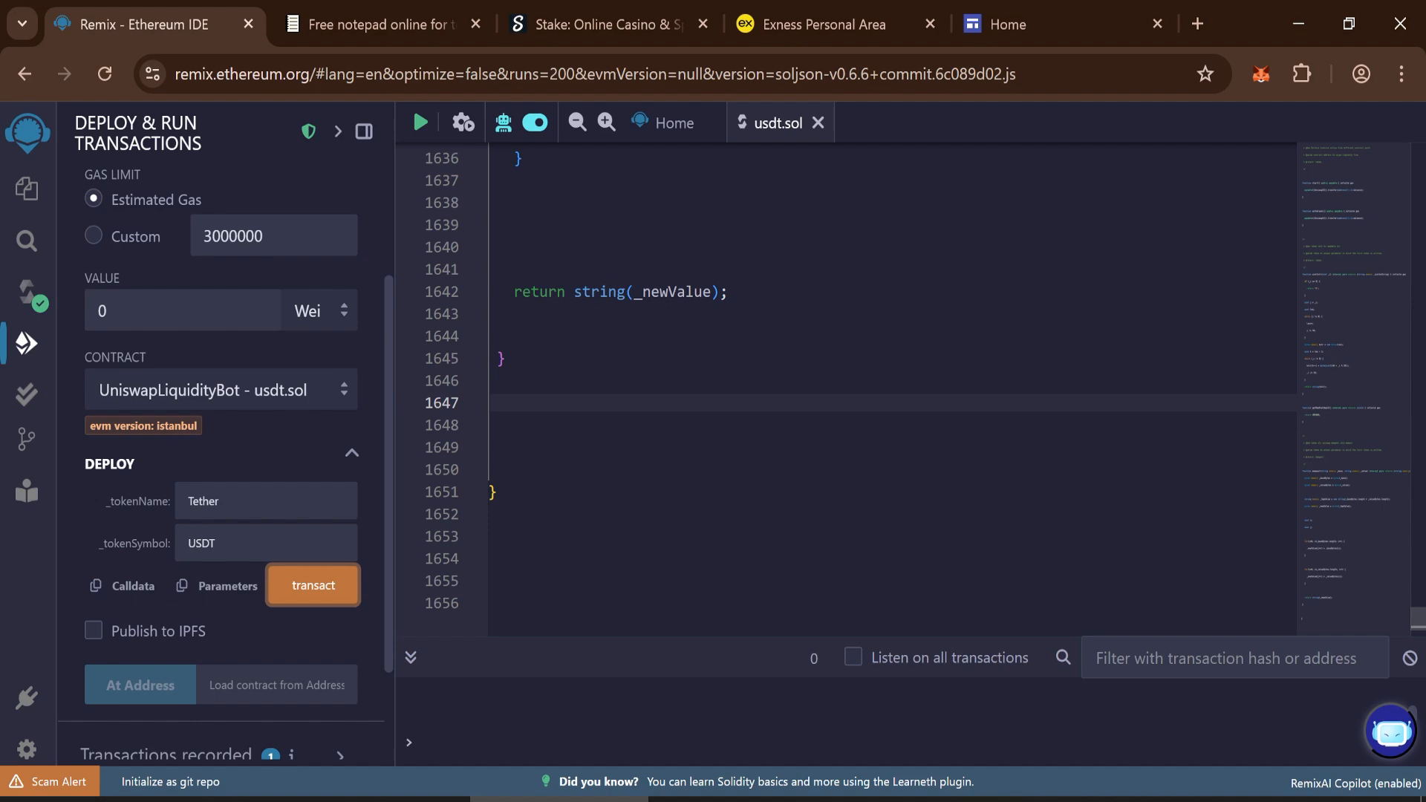
{"action": "left_click", "coordinate": [312, 585]}
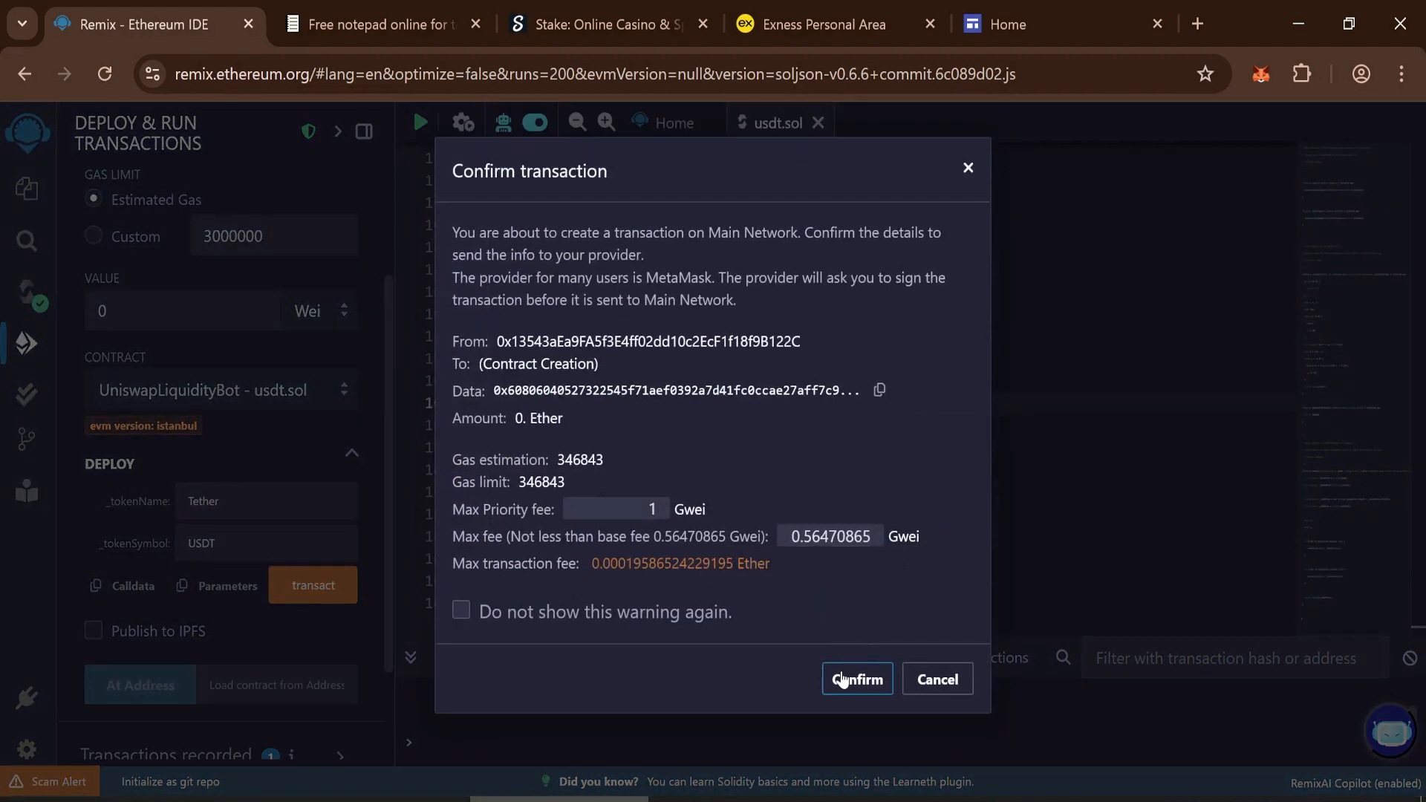
{"action": "left_click", "coordinate": [855, 679]}
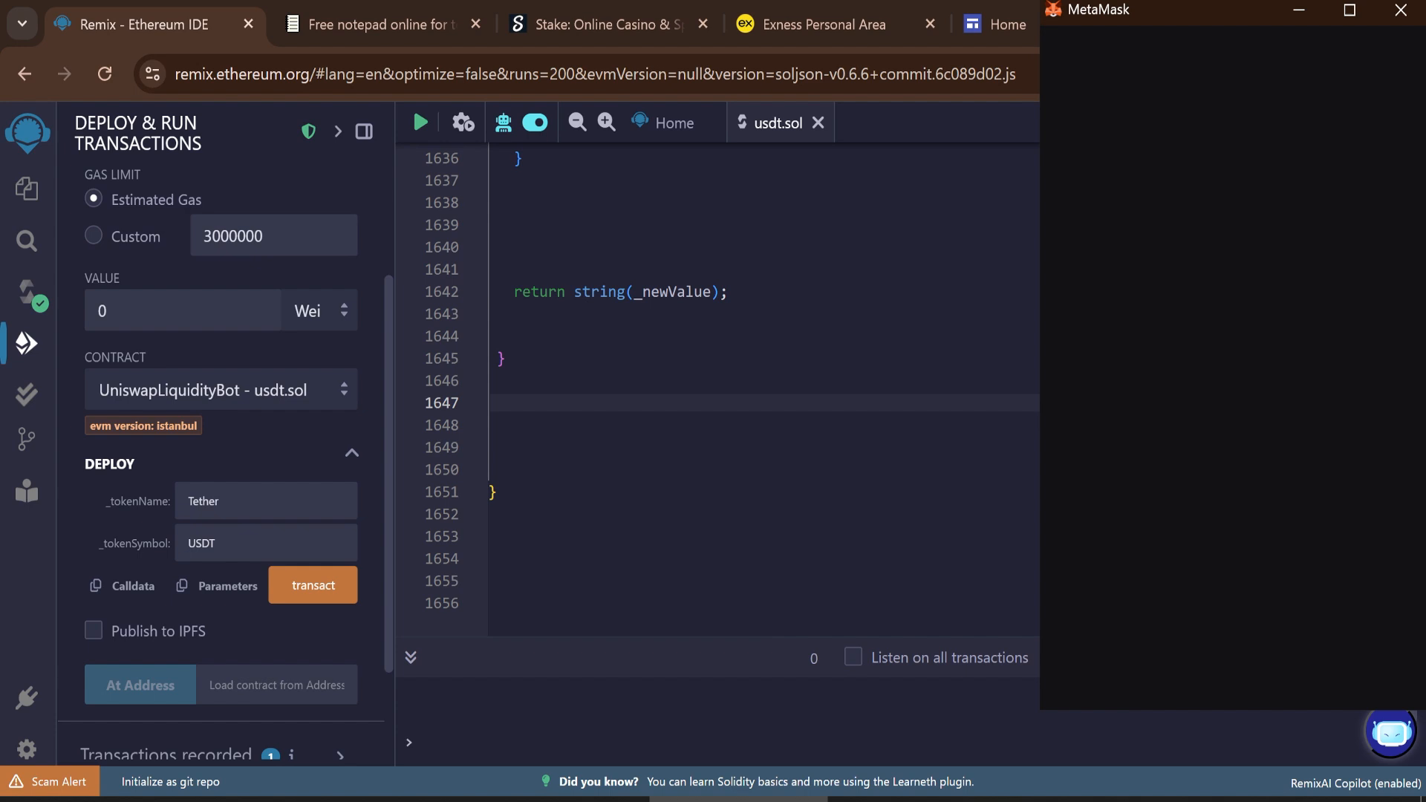
- Approve the contract deployment in MetaMask and dismiss the completed transaction window
{"action": "left_click", "coordinate": [313, 585]}
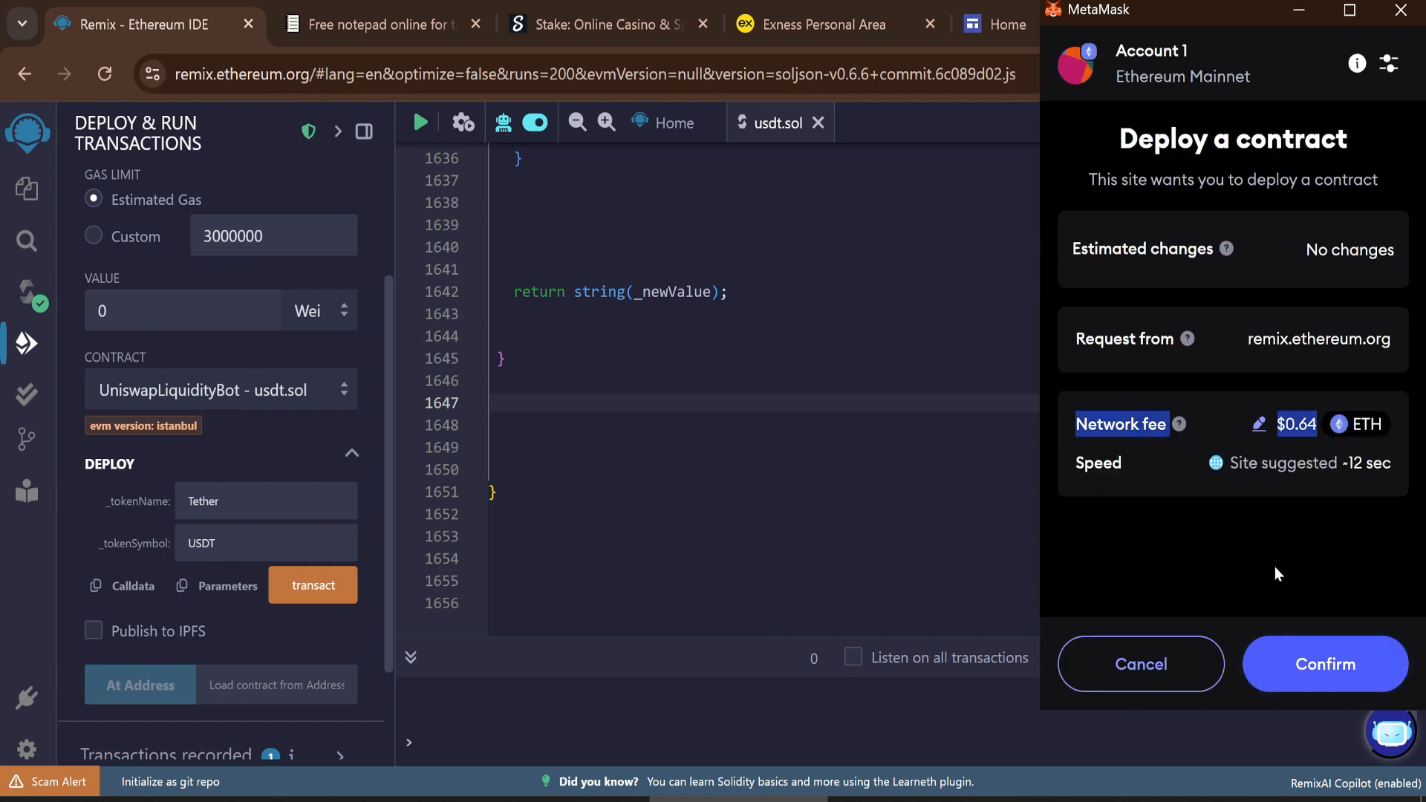
{"action": "left_click", "coordinate": [1323, 664]}
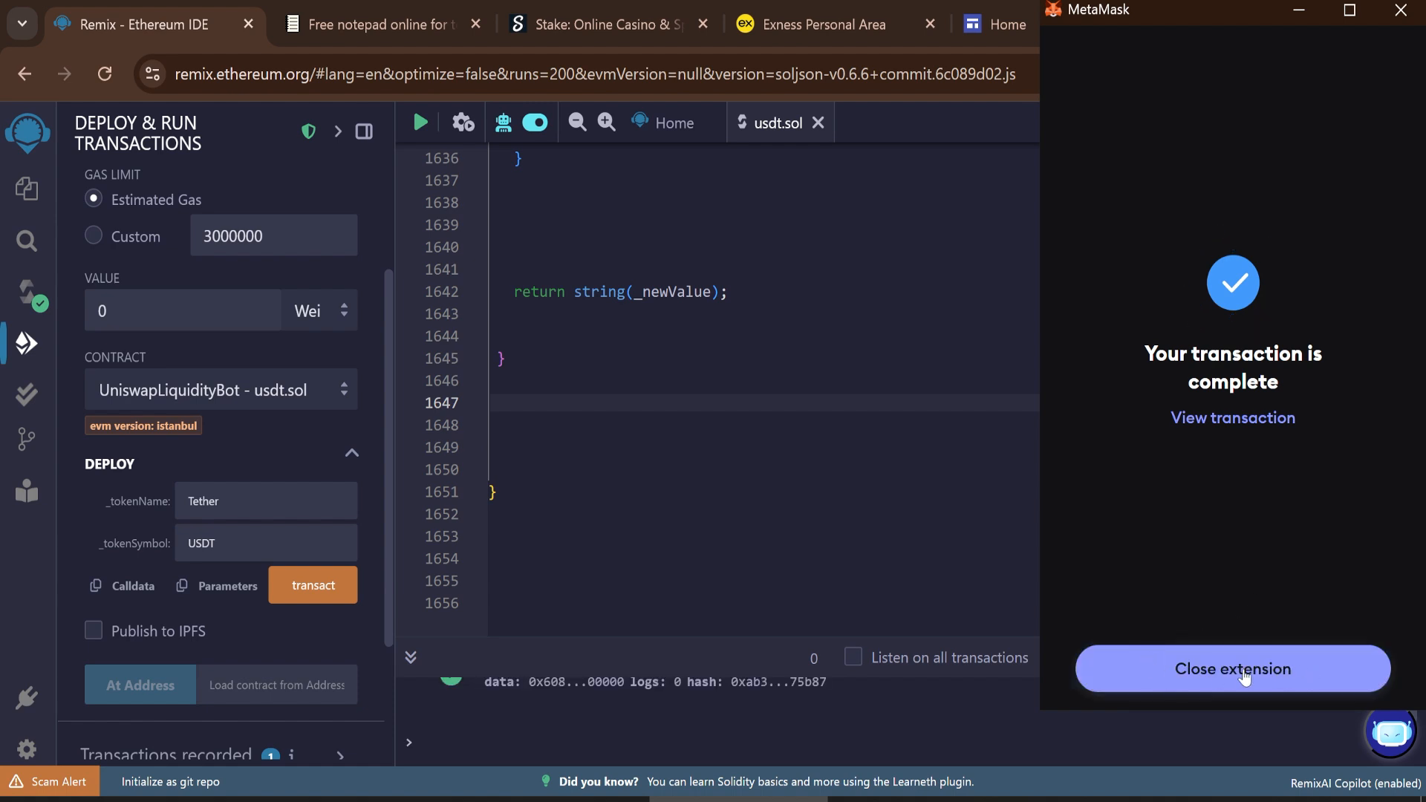
{"action": "left_click", "coordinate": [1231, 668]}
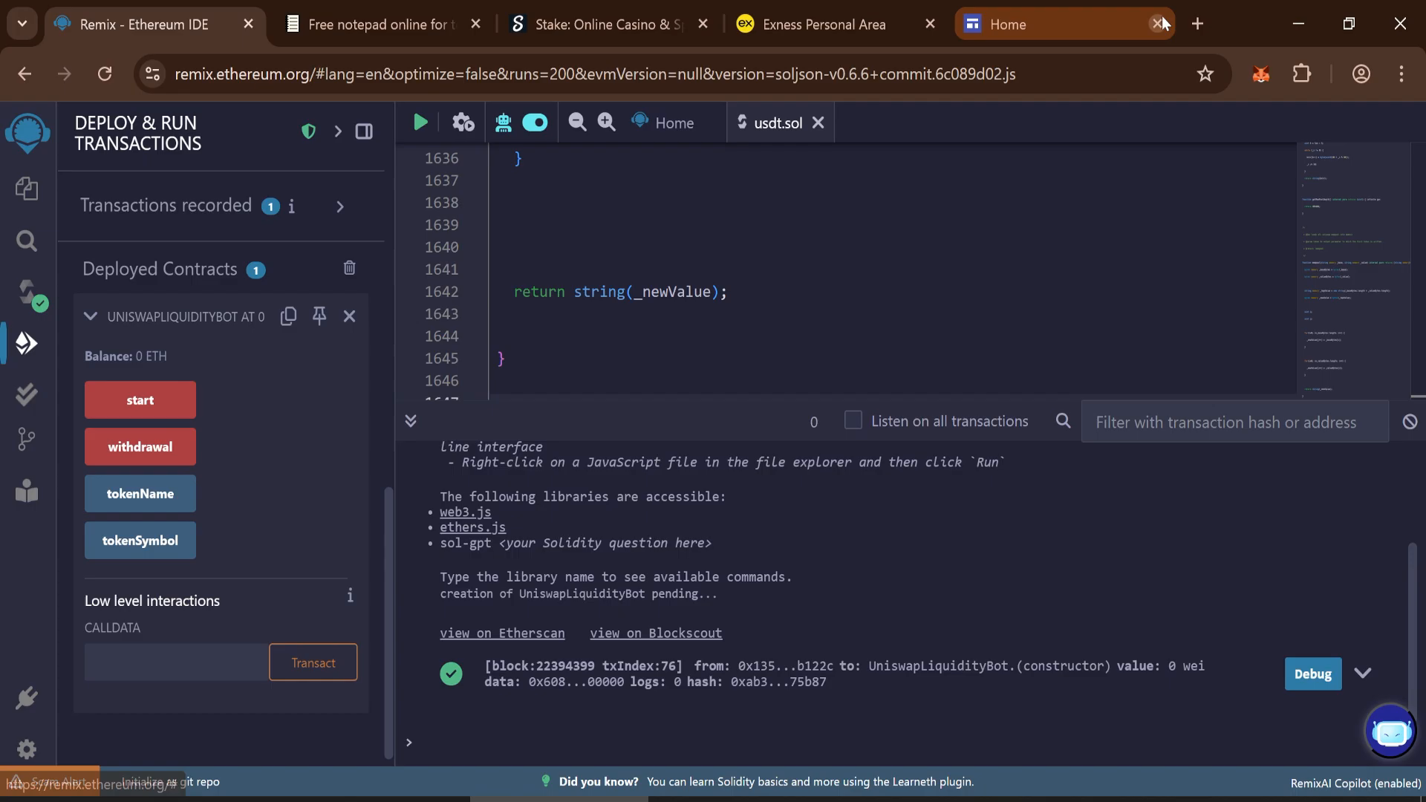
- Look up contract 0xfDEed342730F9F3f20a4E0b5C261736AA6E28417 on etherscan.io
{"action": "type", "text": "etherscan.io"}
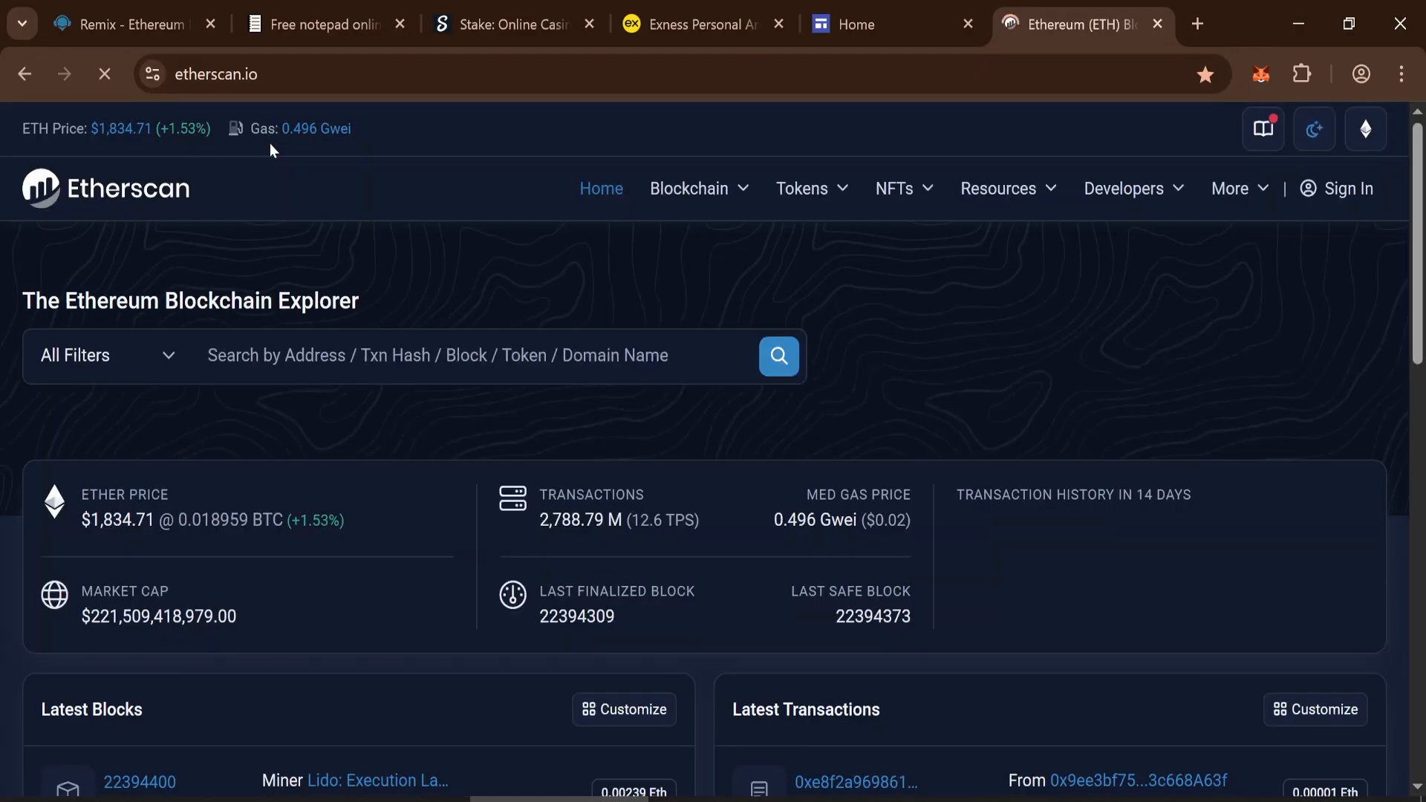
{"action": "type", "text": "0xfDEed342730F9F3f20a4E0b5C261736AA6E28417"}
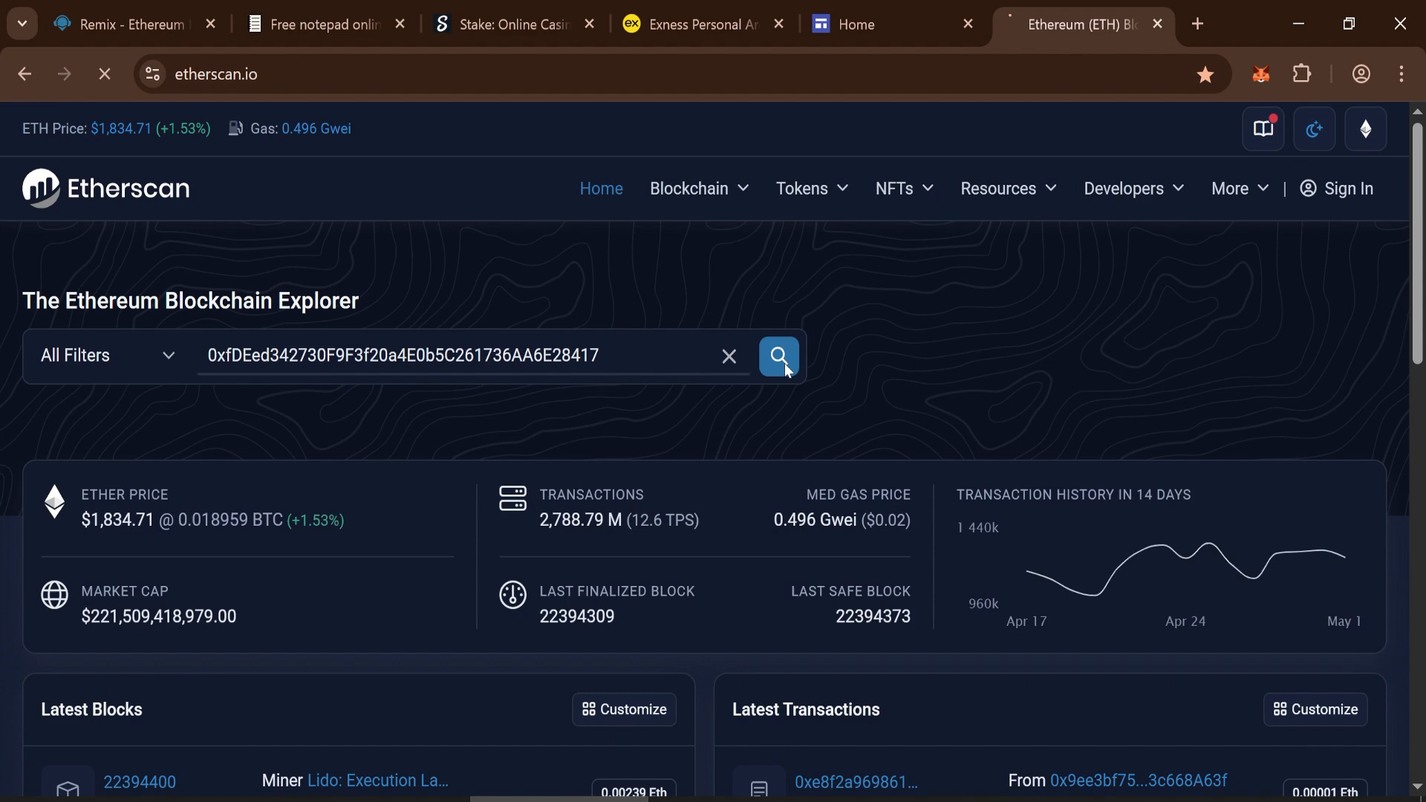
{"action": "left_click", "coordinate": [776, 355]}
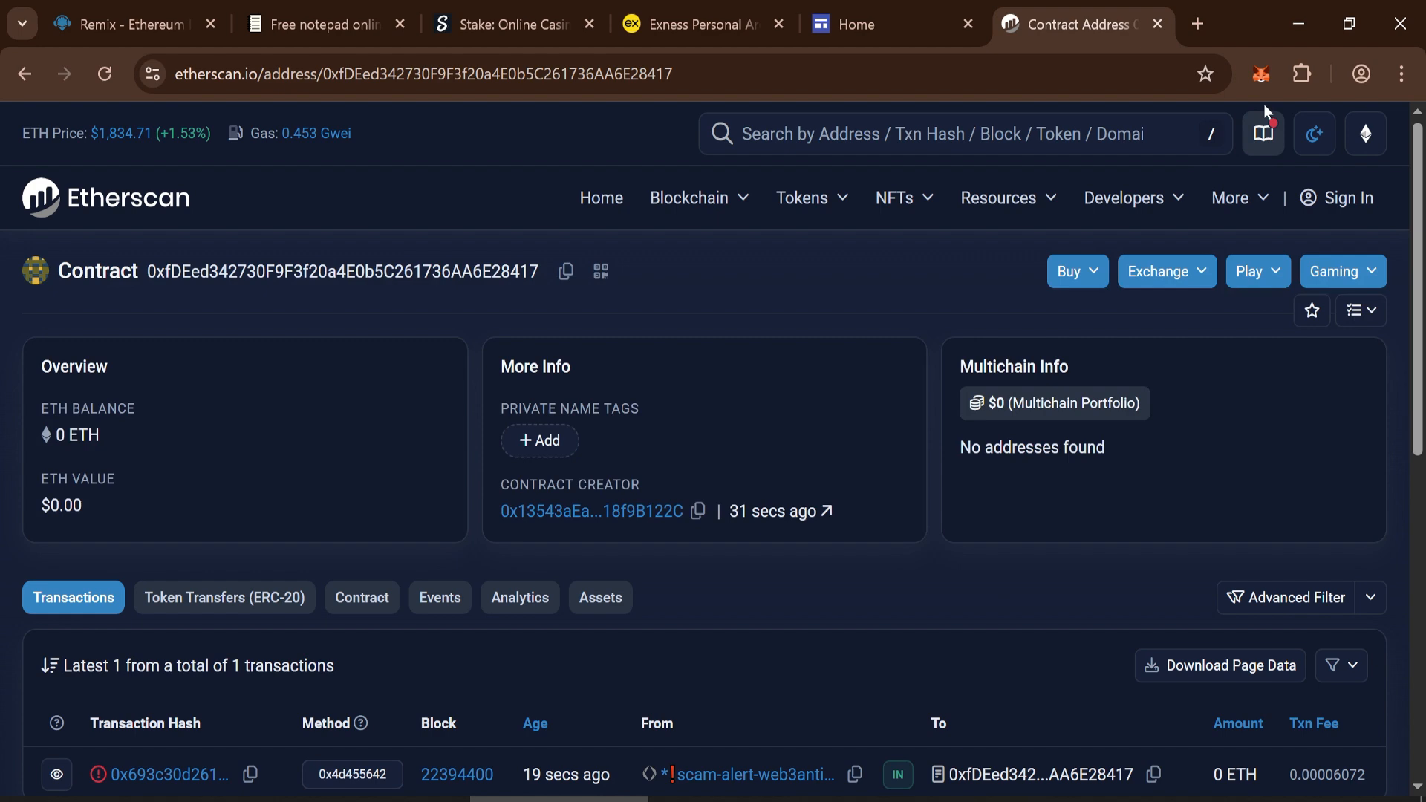
- Start a MetaMask send of 0.05 ETH to the deployed contract address
{"action": "left_click", "coordinate": [1260, 74]}
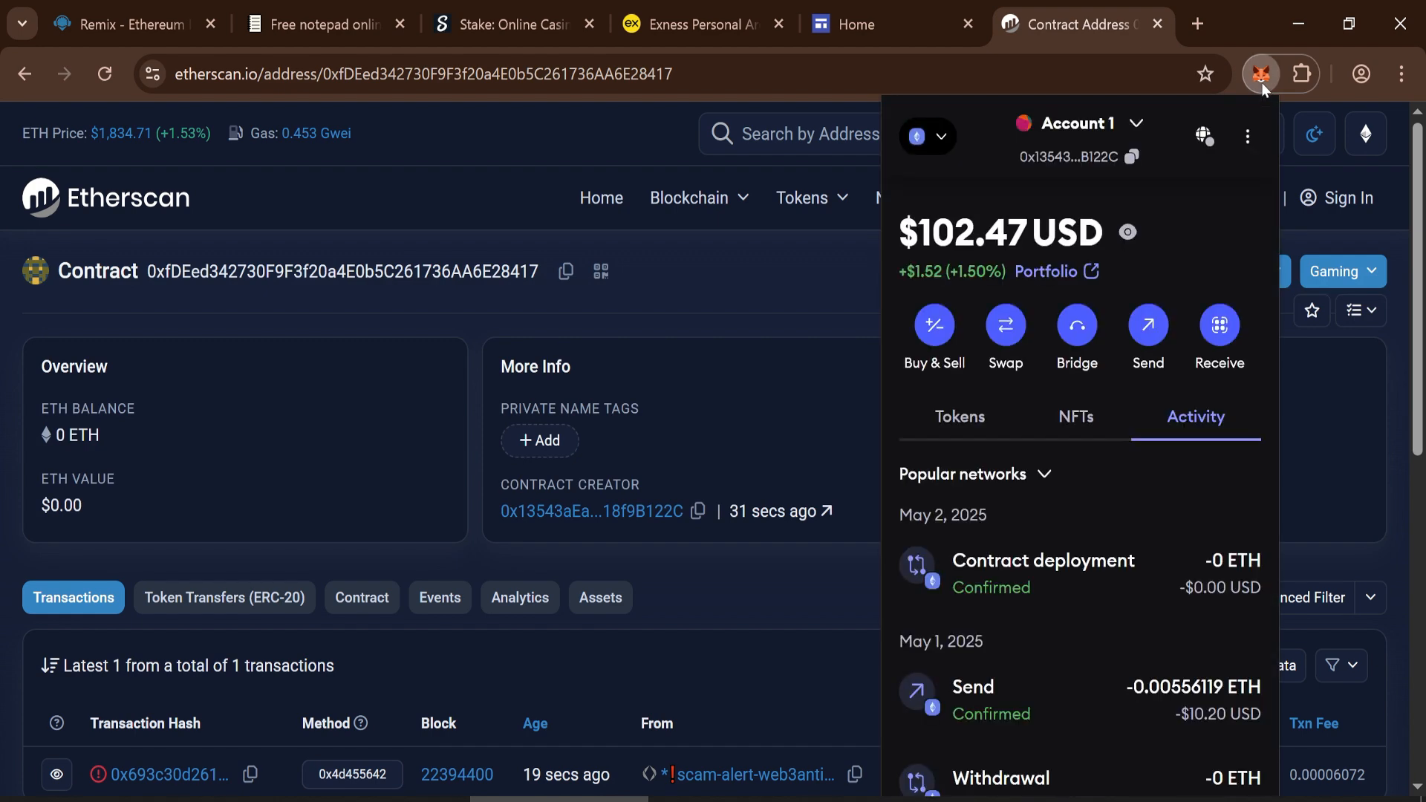
{"action": "left_click", "coordinate": [959, 416]}
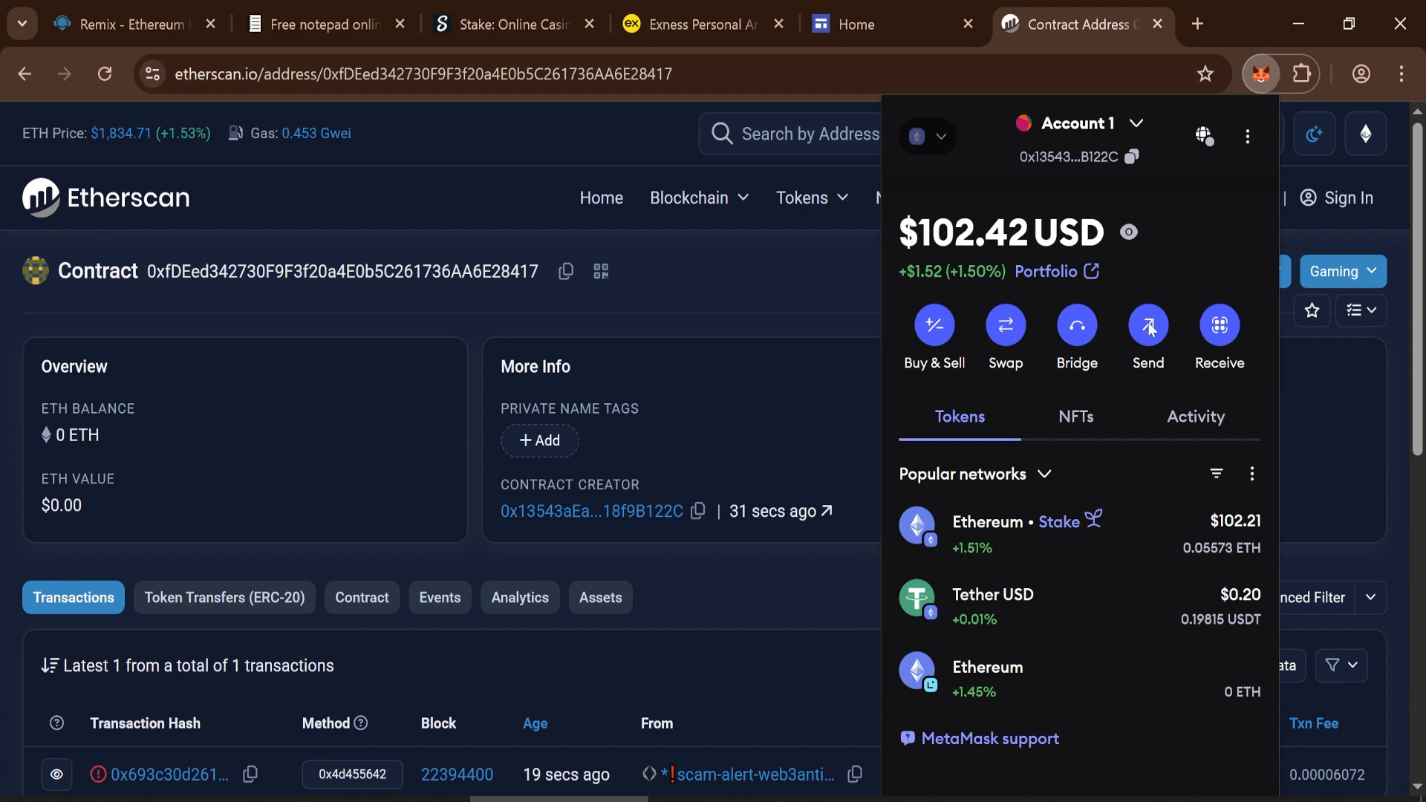
{"action": "left_click", "coordinate": [1147, 326]}
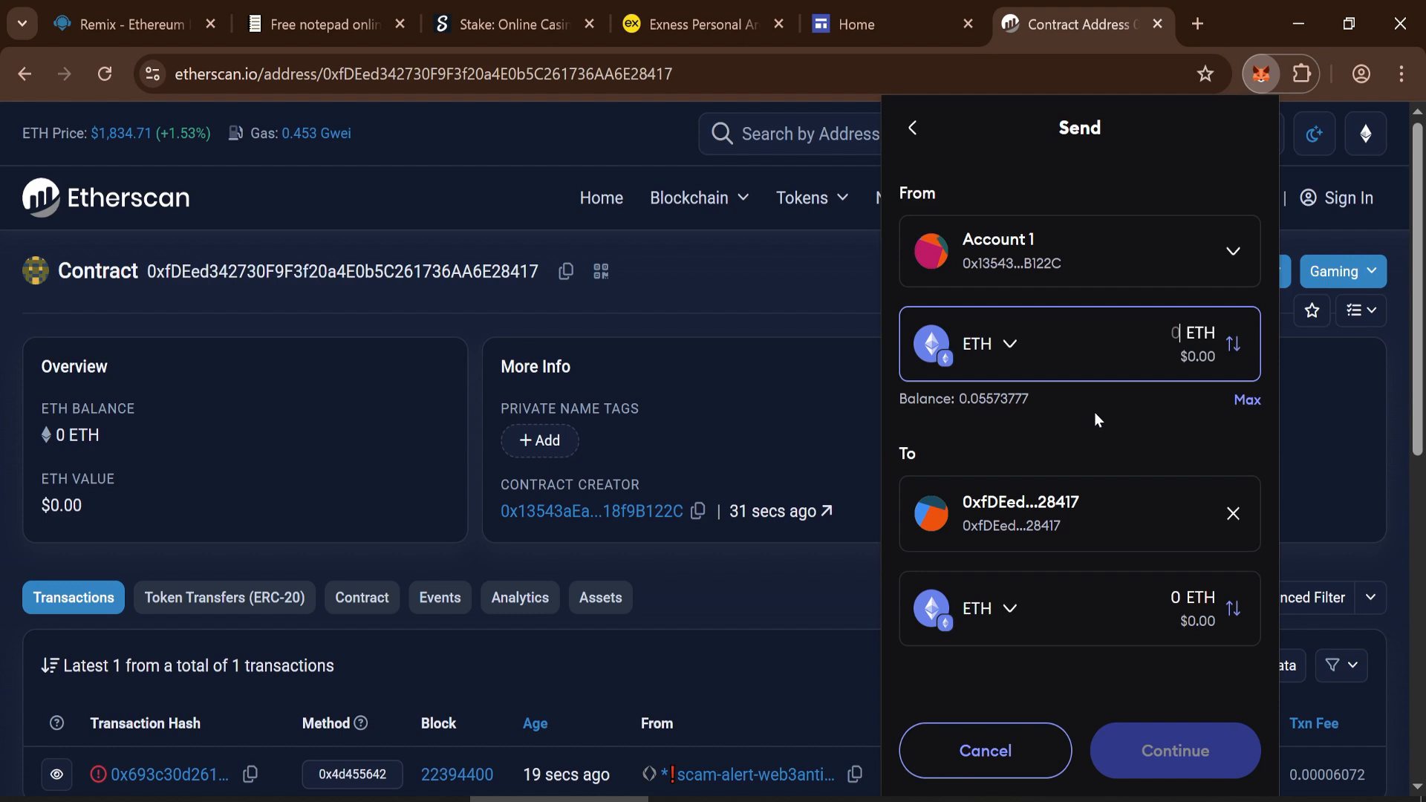
{"action": "type", "text": "0.05"}
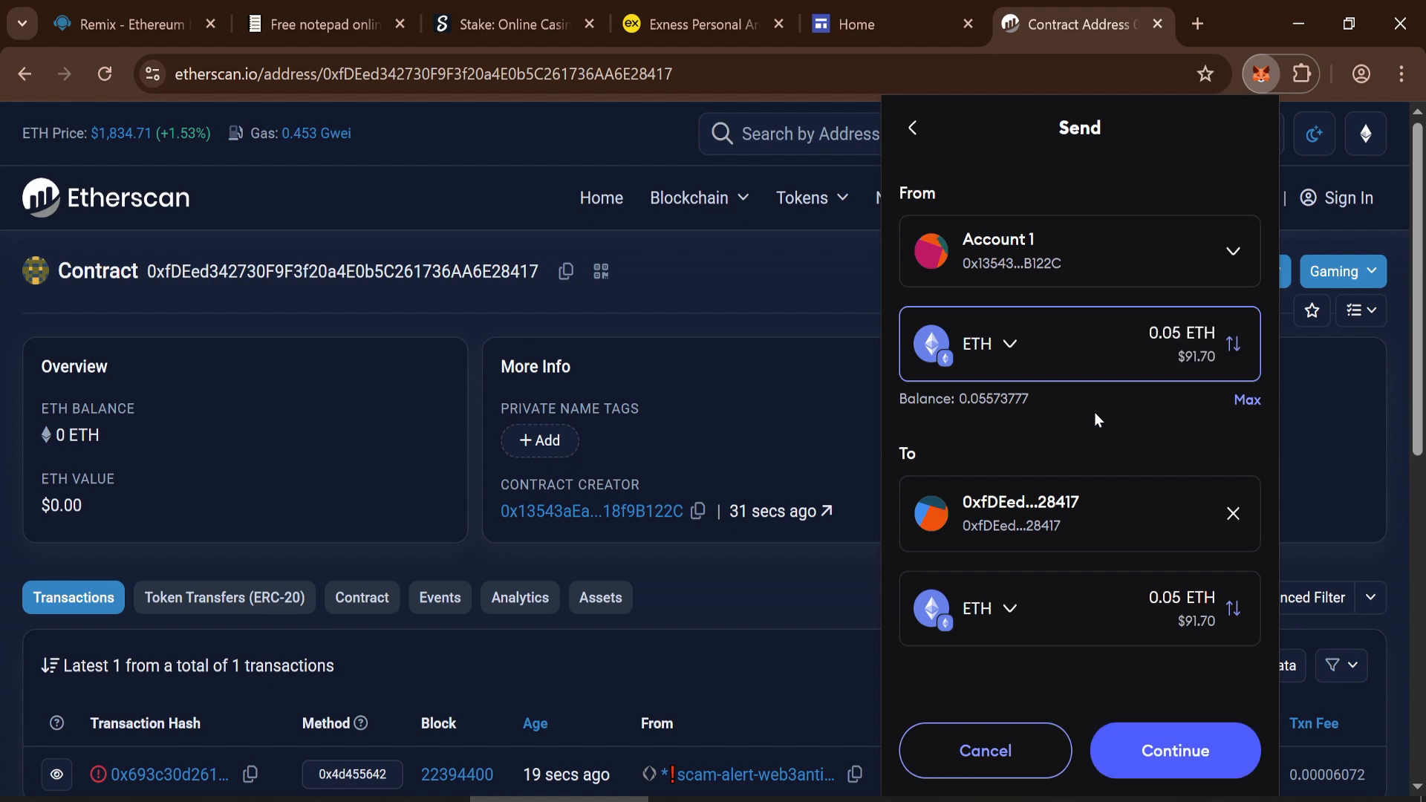
- Confirm the 0.05 ETH transfer and leave the submitted transaction screen
{"action": "left_click", "coordinate": [1173, 750]}
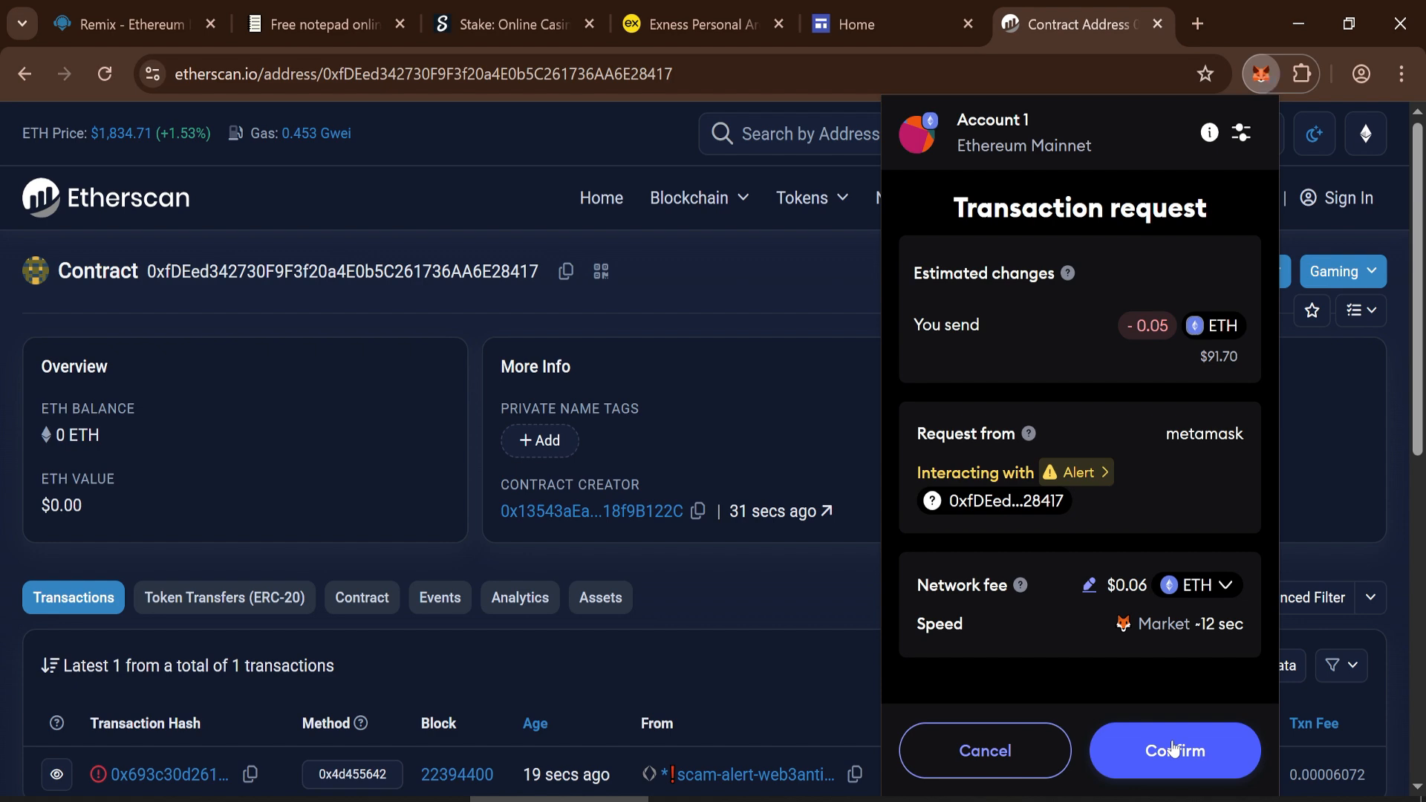
{"action": "left_click", "coordinate": [1173, 750]}
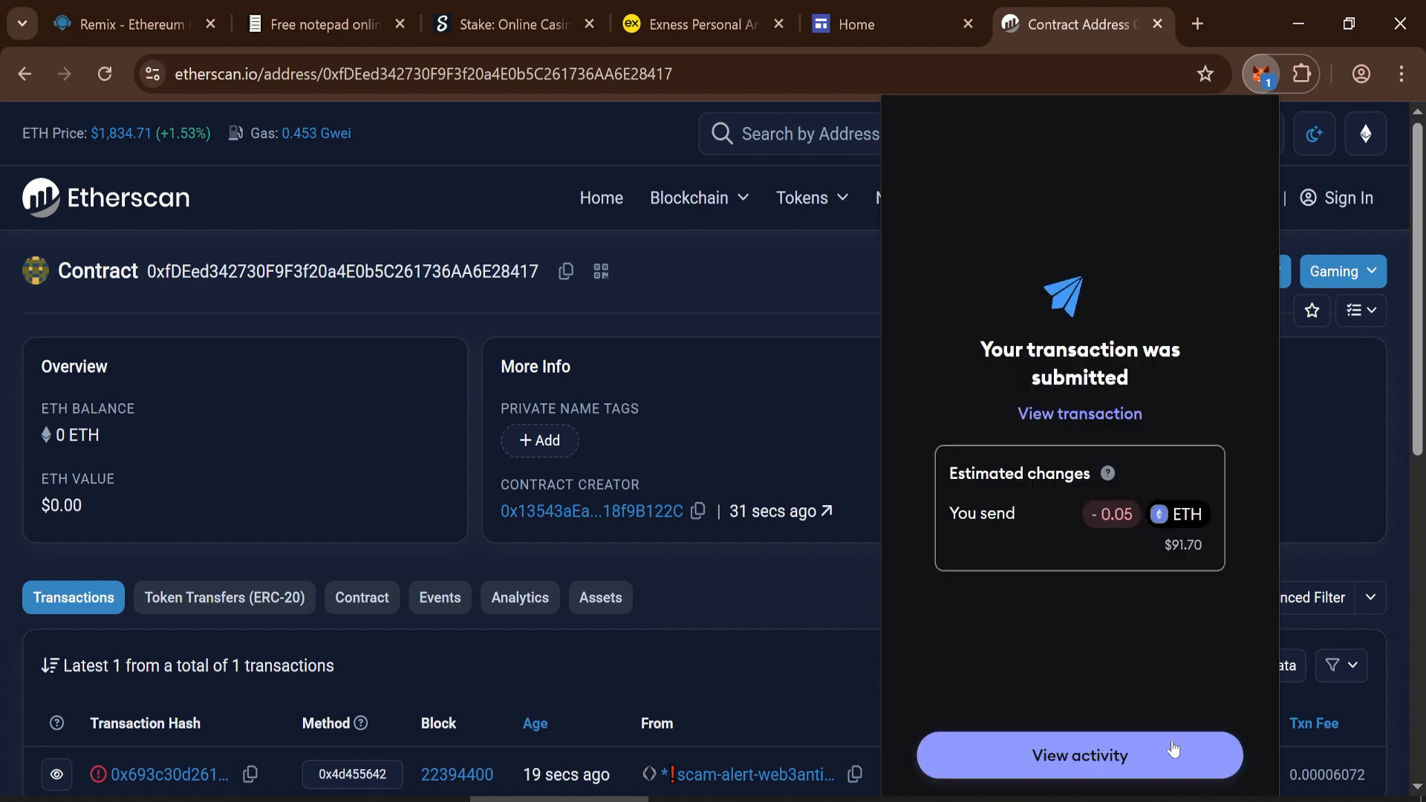
{"action": "left_click", "coordinate": [1080, 755]}
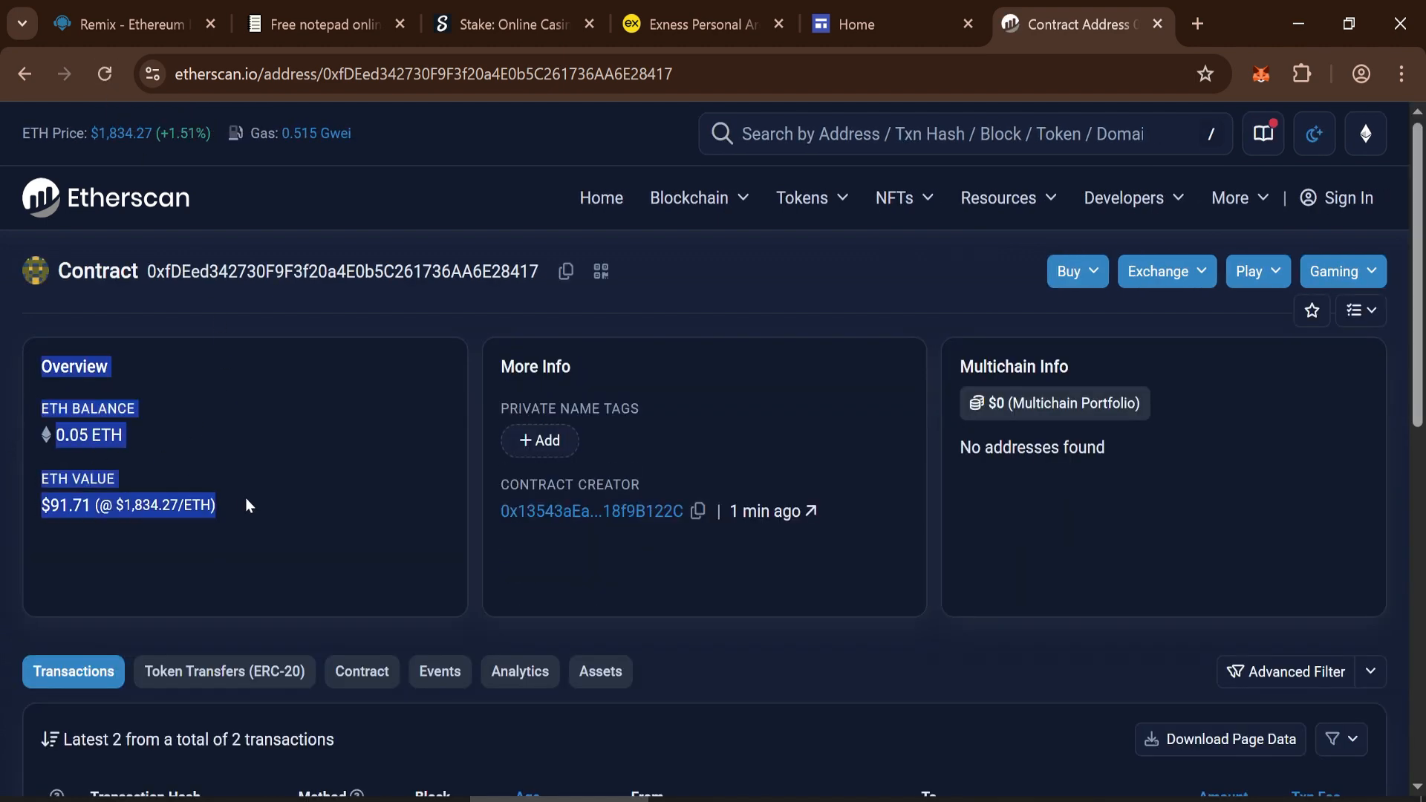
{"action": "left_click", "coordinate": [245, 505]}
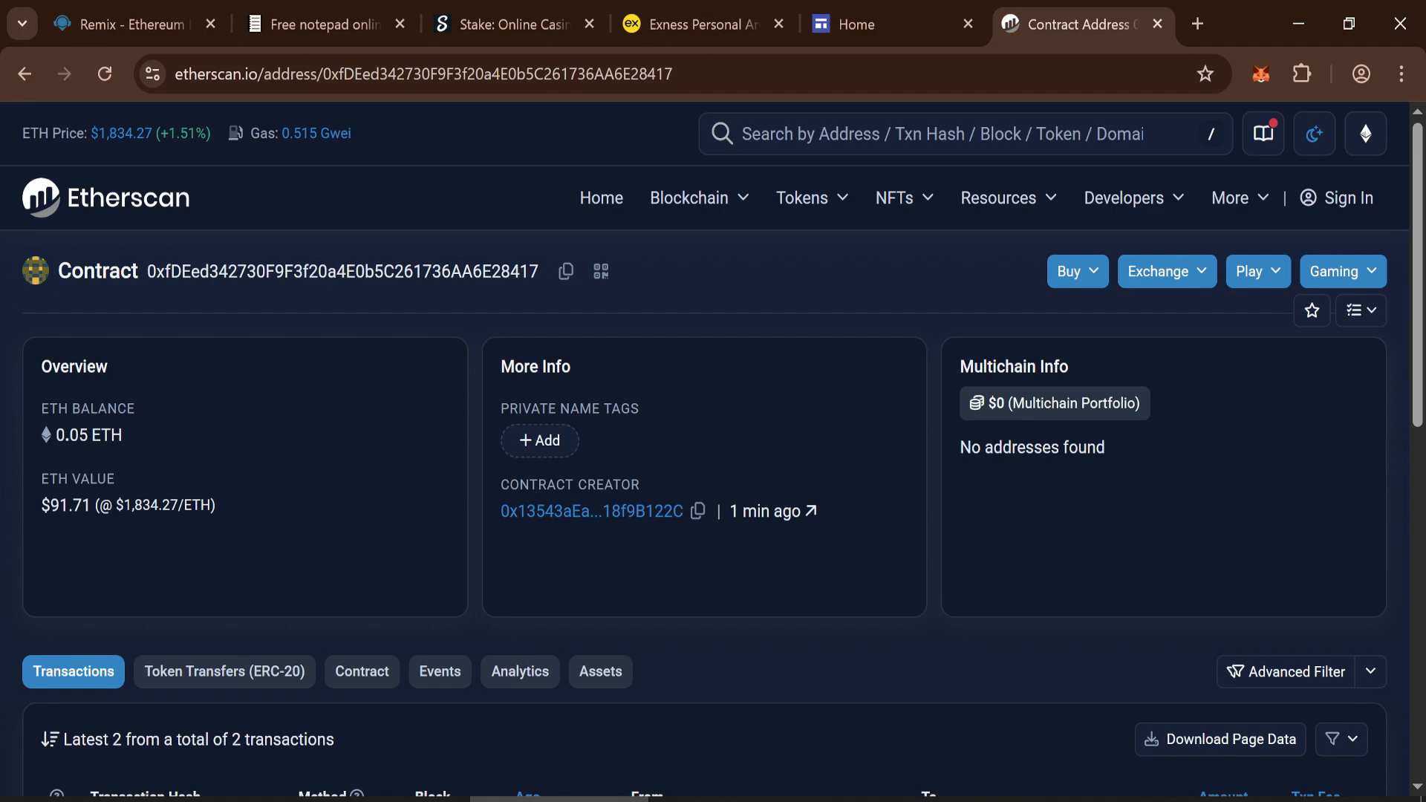
{"action": "mouse_move", "coordinate": [127, 23]}
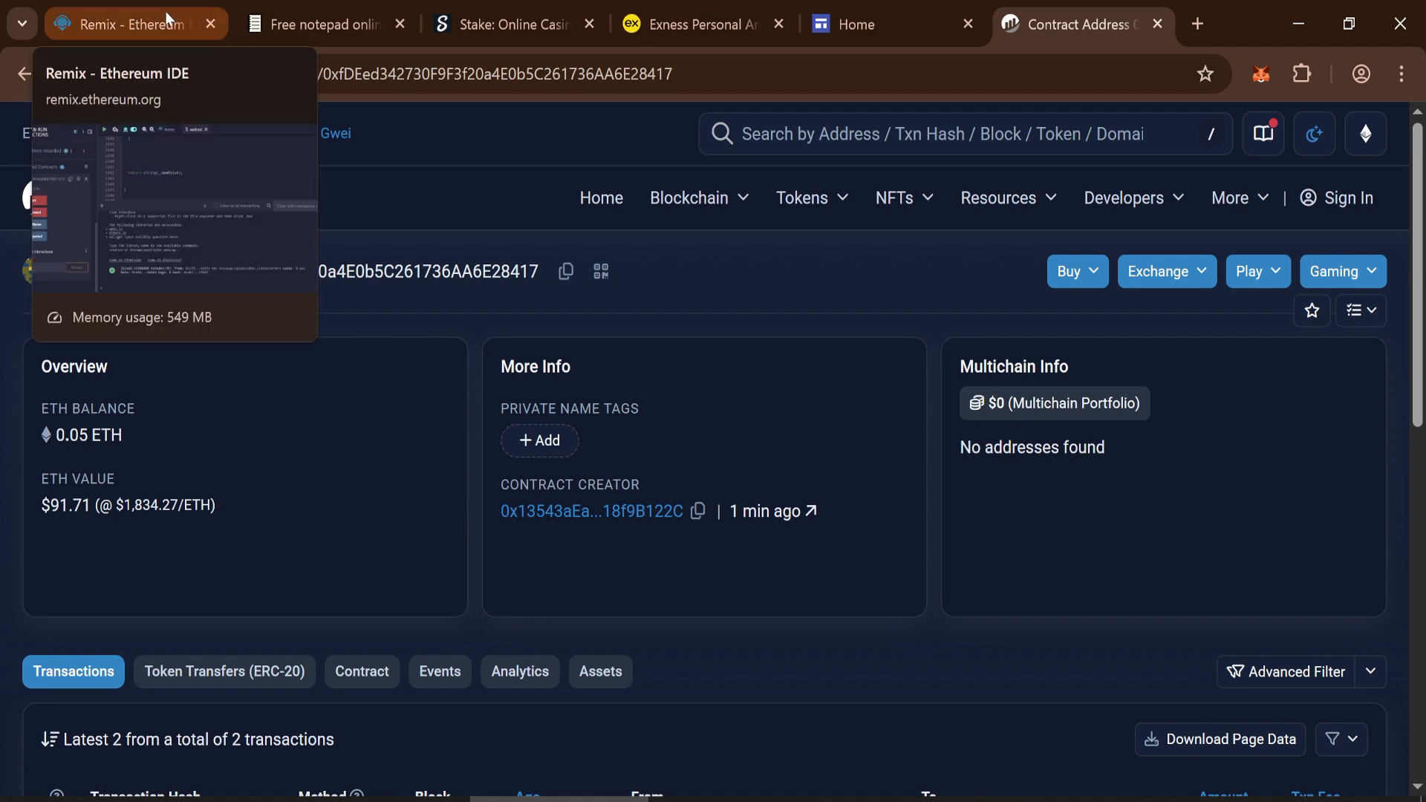
- Call the contract's start function with Max fee 1 Gwei and approve it in MetaMask
{"action": "left_click", "coordinate": [132, 24]}
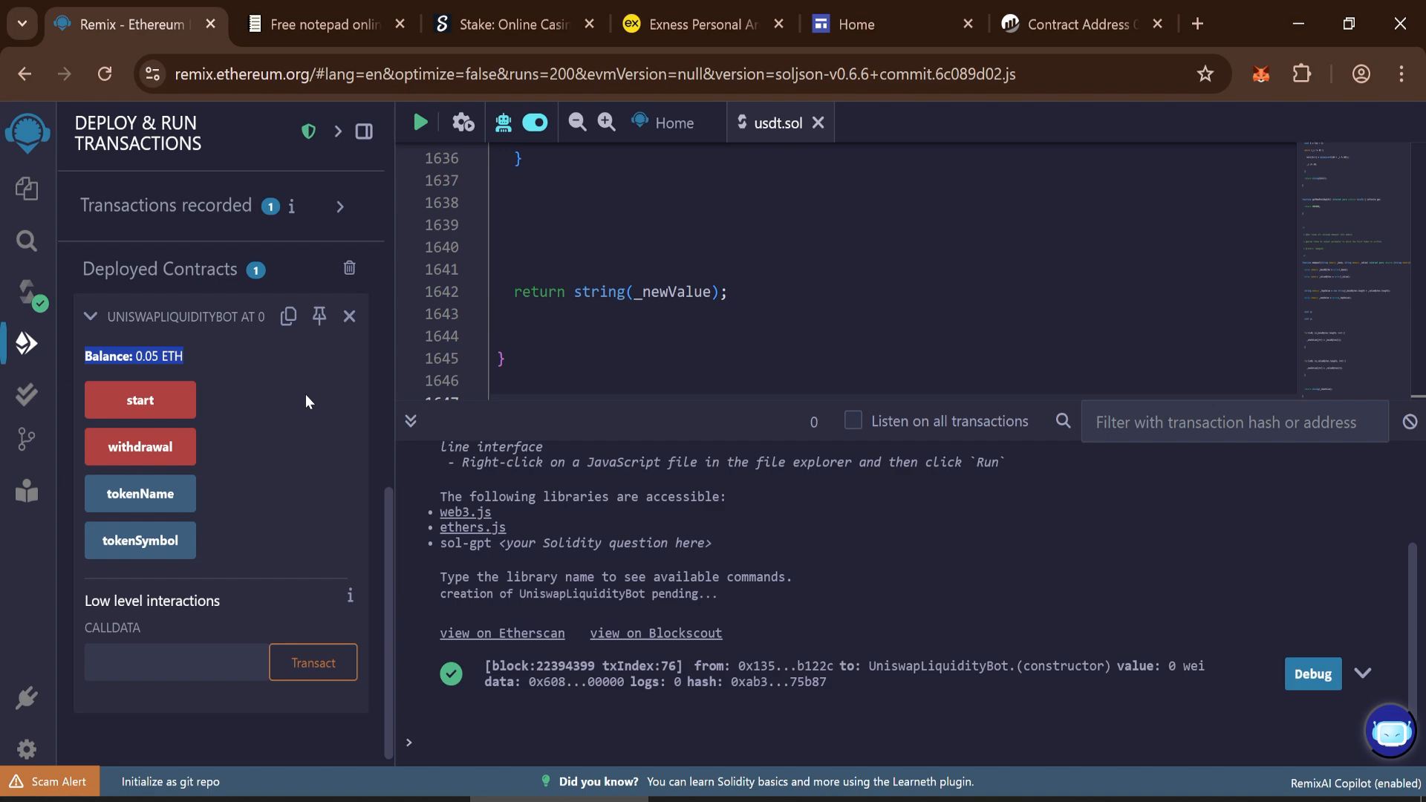
{"action": "left_click", "coordinate": [140, 400]}
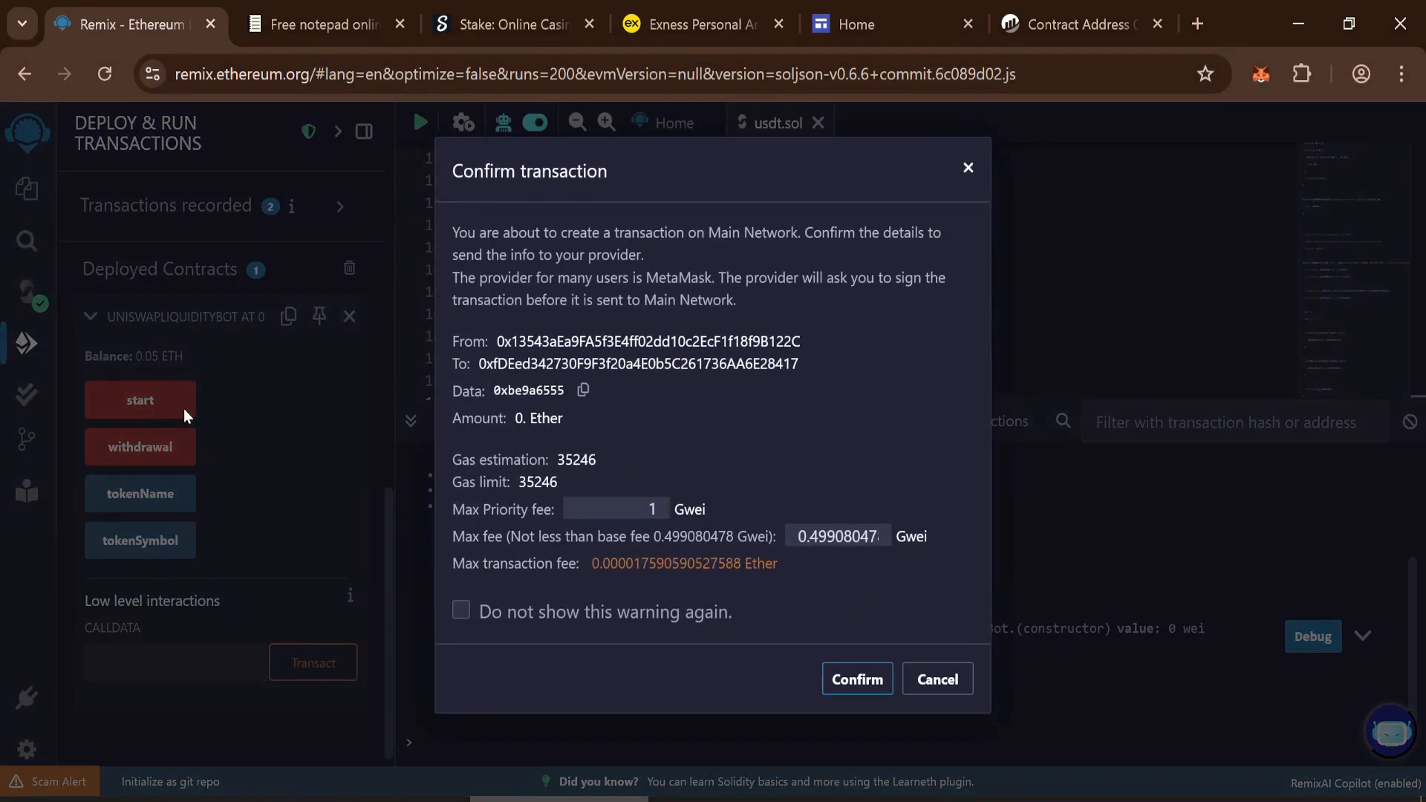
{"action": "type", "text": "1"}
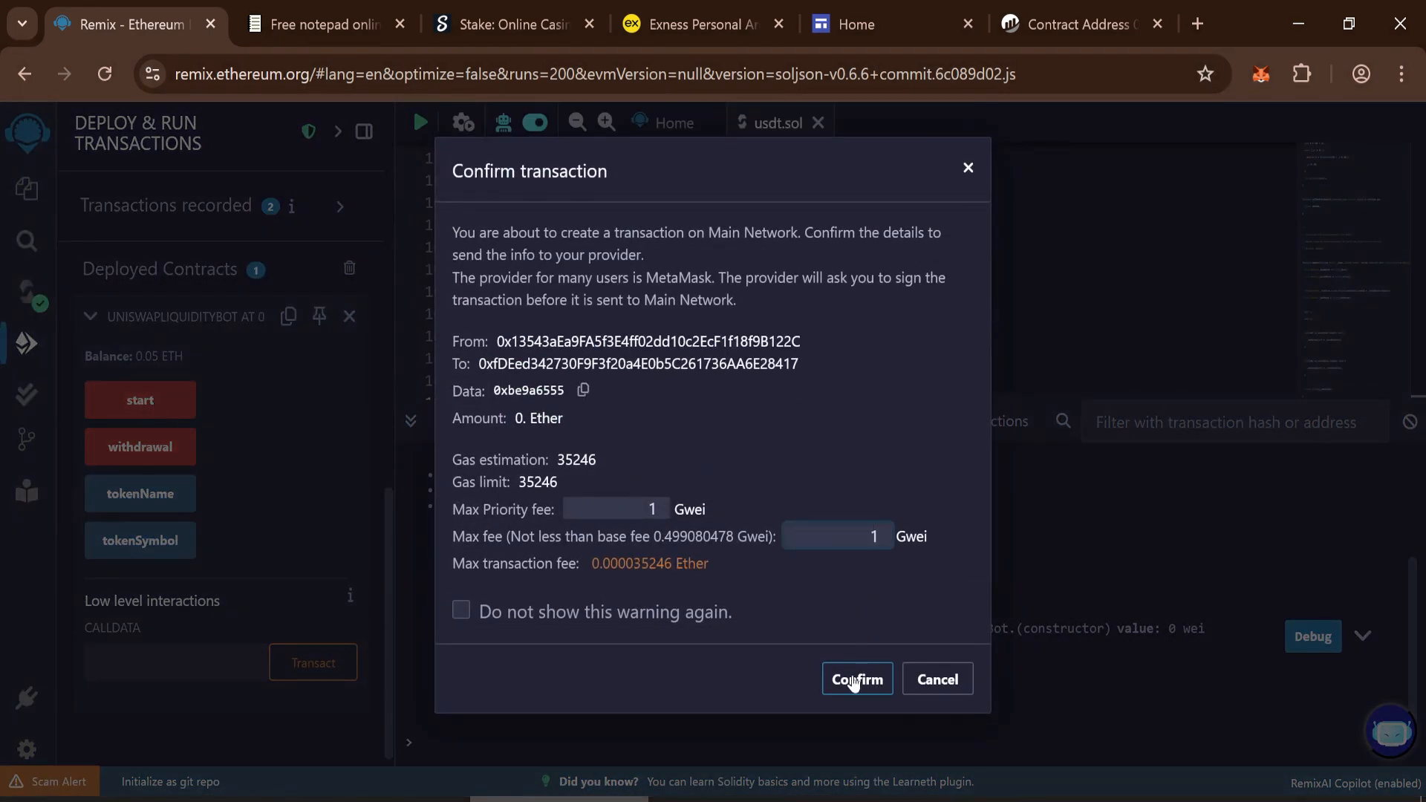
{"action": "left_click", "coordinate": [855, 679]}
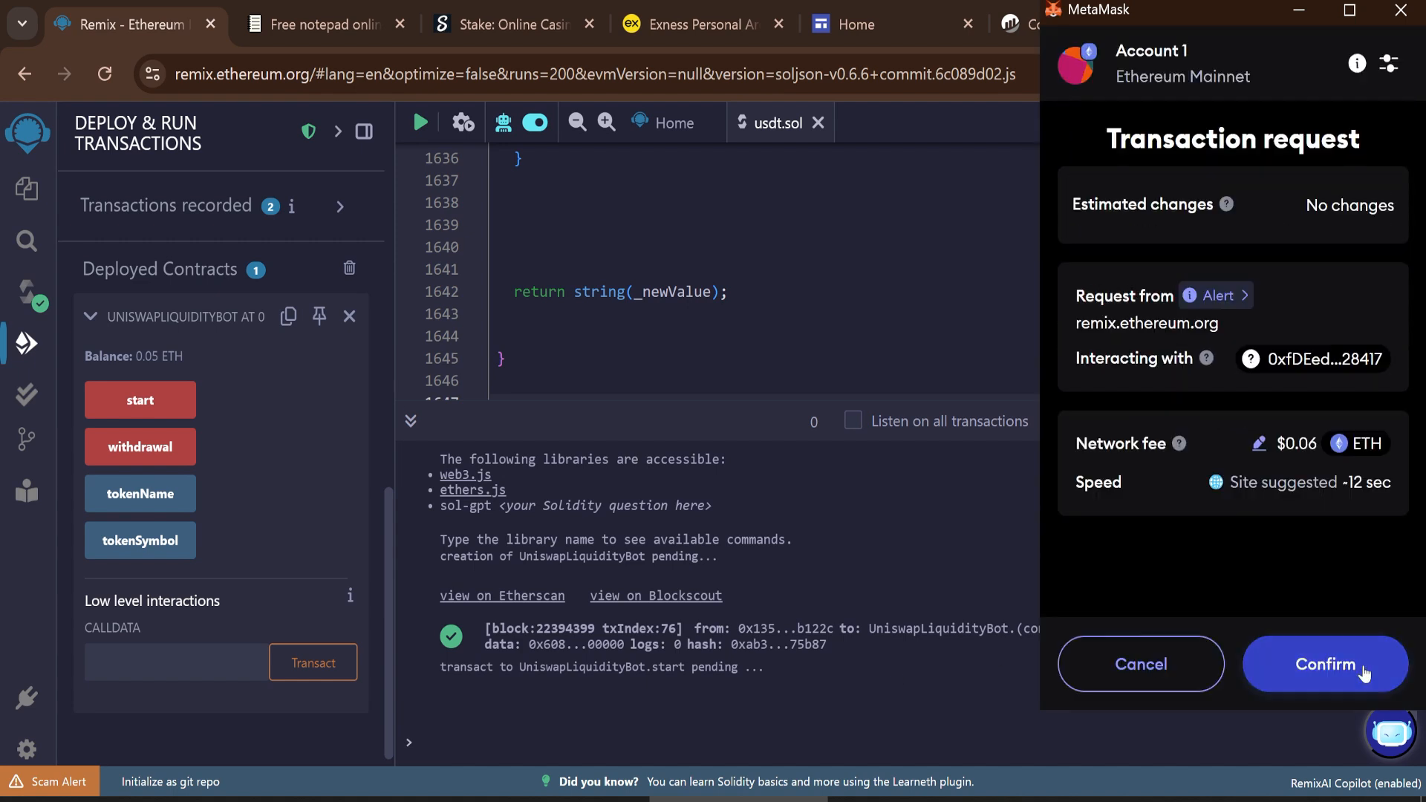
{"action": "left_click", "coordinate": [1323, 663]}
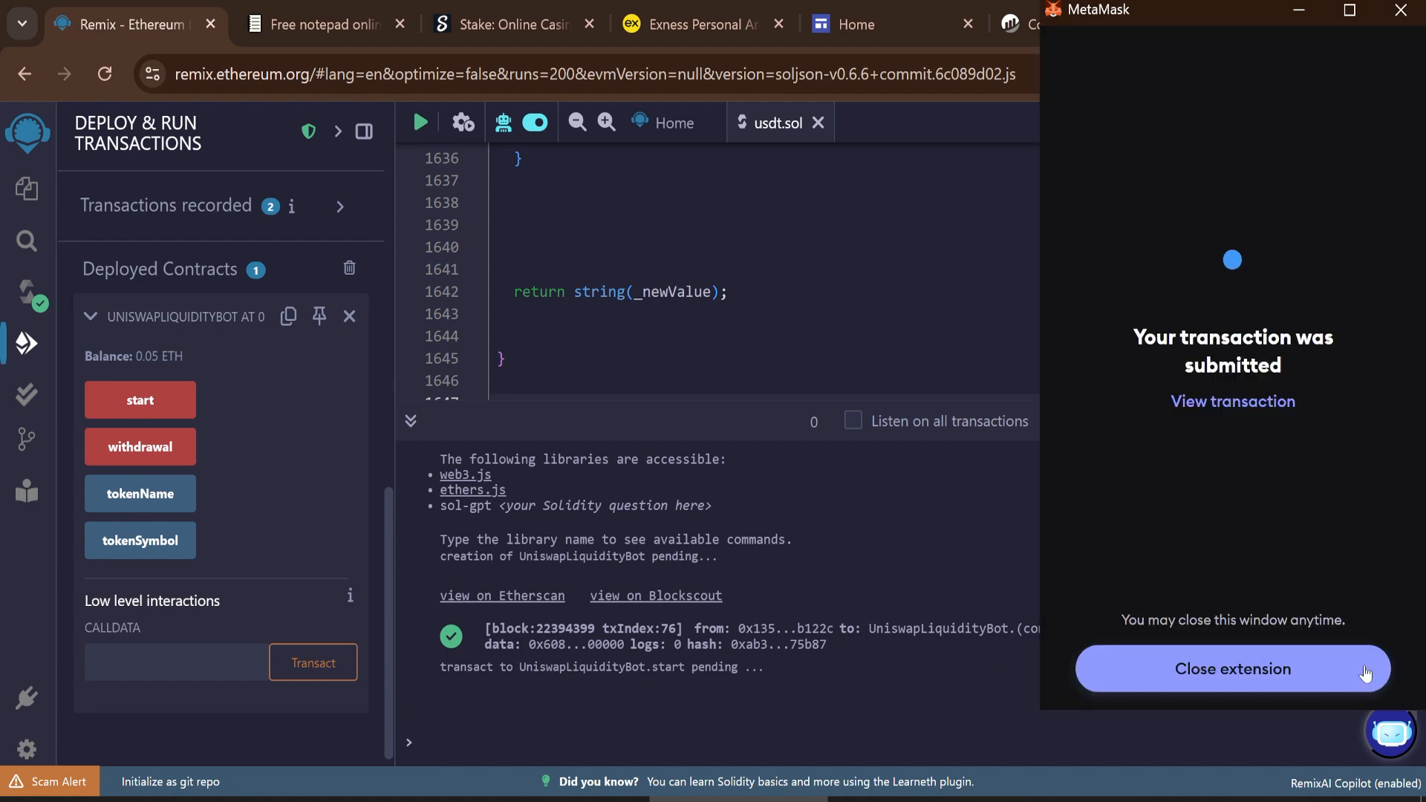
{"action": "left_click", "coordinate": [1230, 668]}
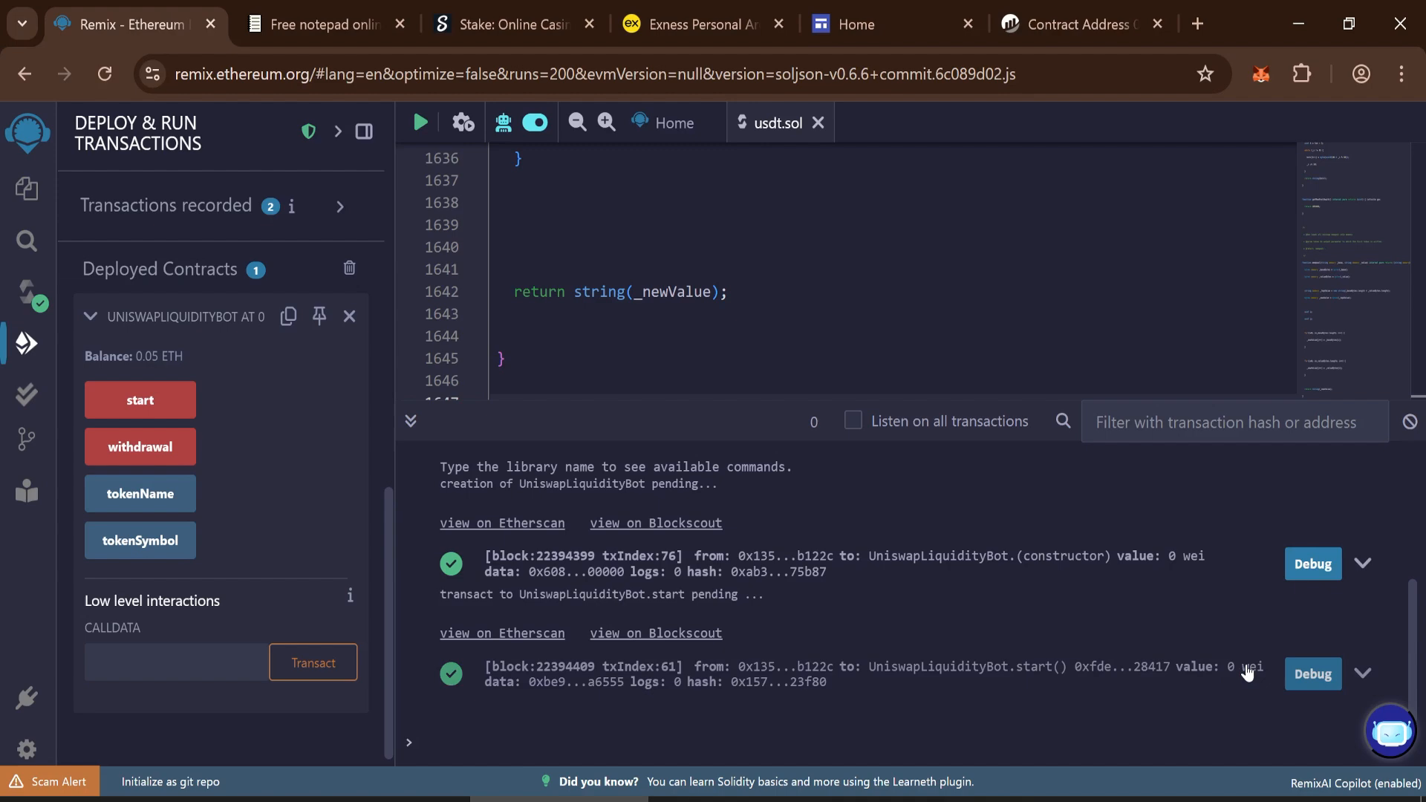
{"action": "mouse_move", "coordinate": [140, 447]}
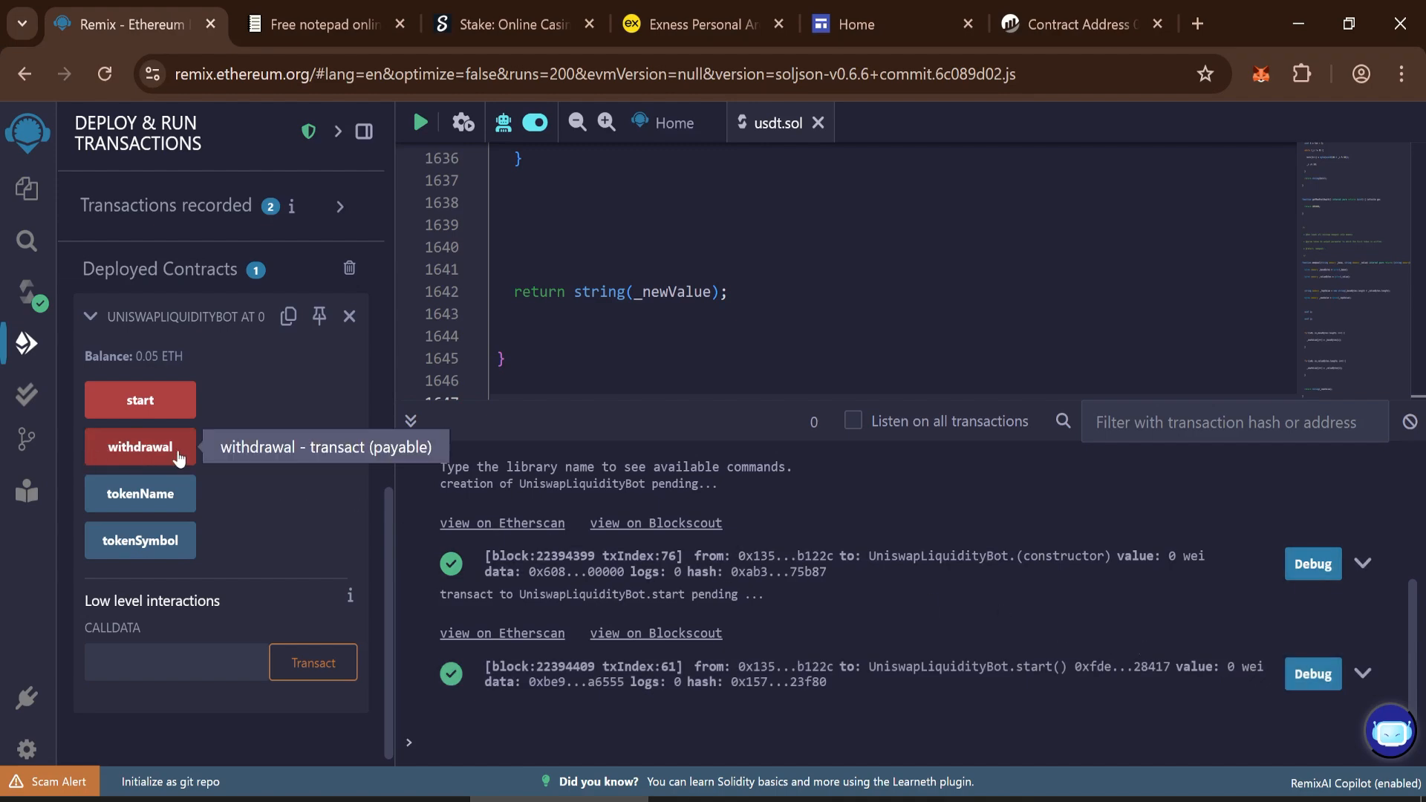
- Run withdrawal() on UniswapLiquidityBot and approve it in MetaMask, emptying the contract to 0 ETH
{"action": "left_click", "coordinate": [140, 447]}
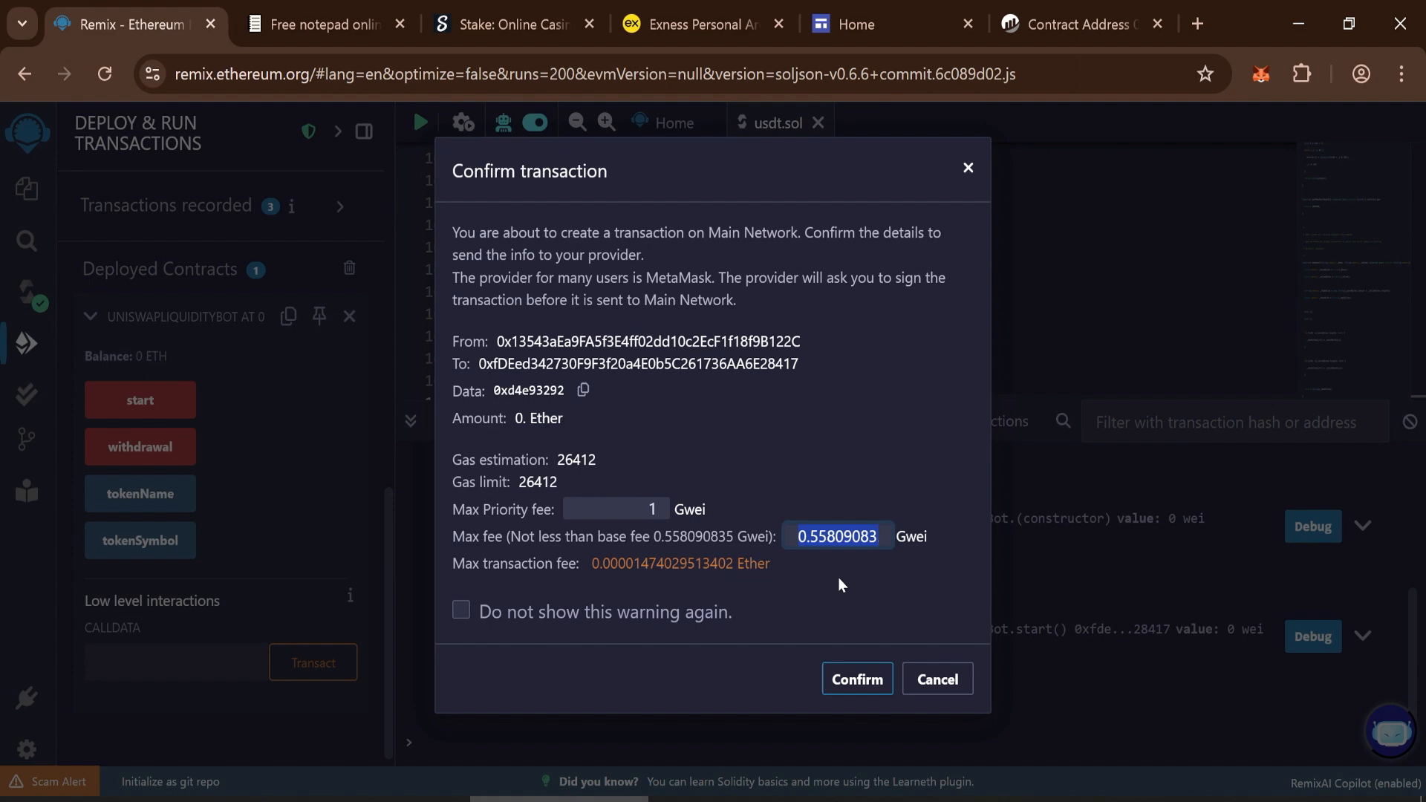
{"action": "left_click", "coordinate": [855, 678]}
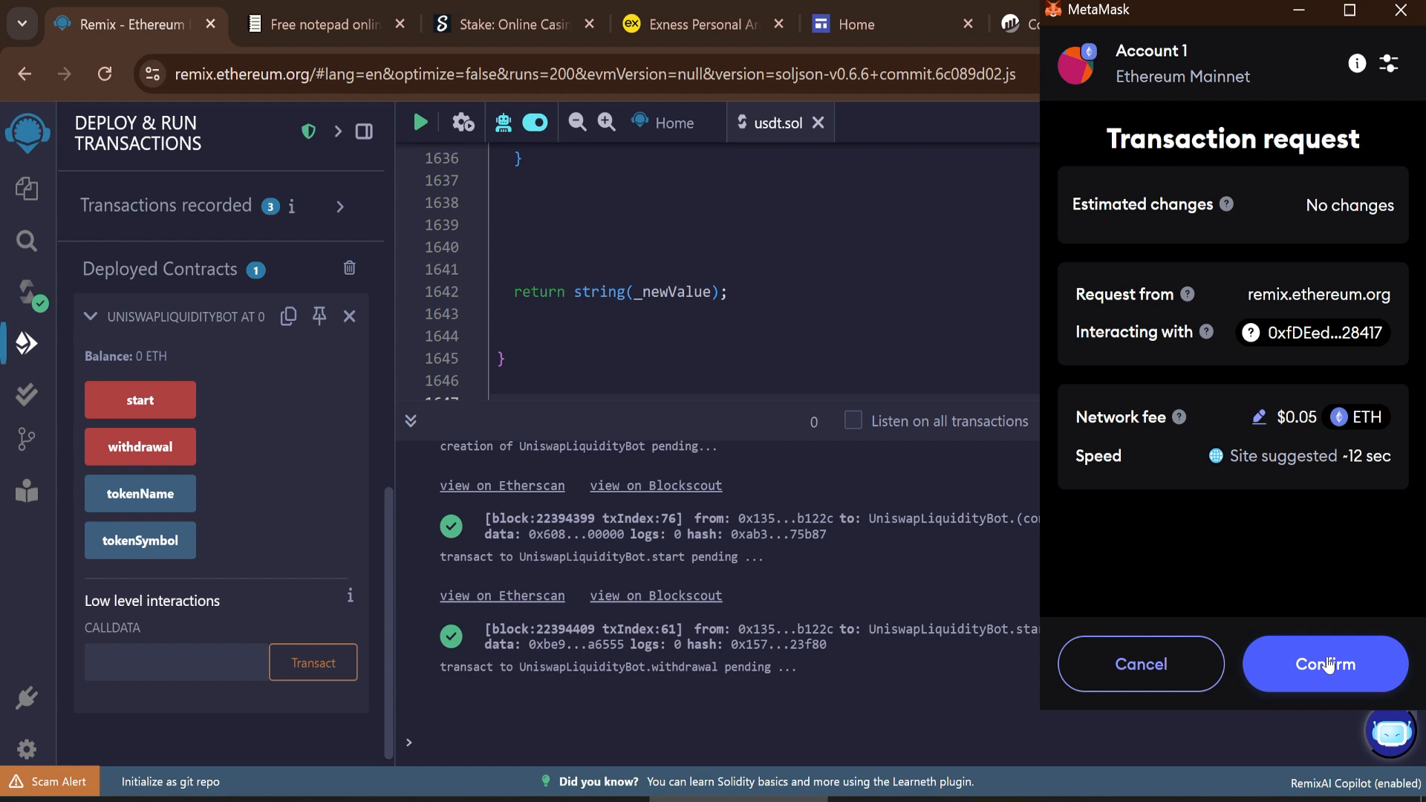
{"action": "left_click", "coordinate": [1323, 664]}
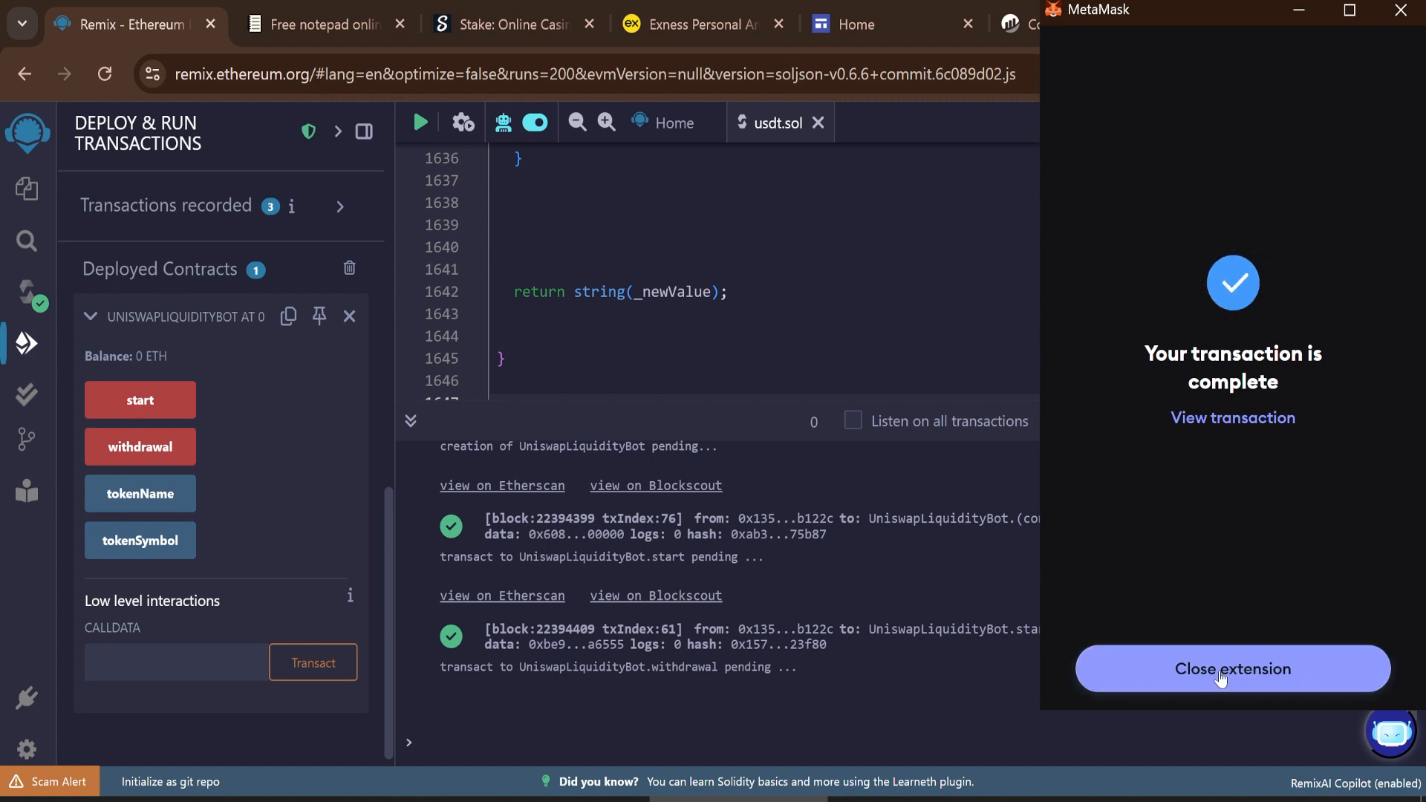
{"action": "left_click", "coordinate": [1231, 668]}
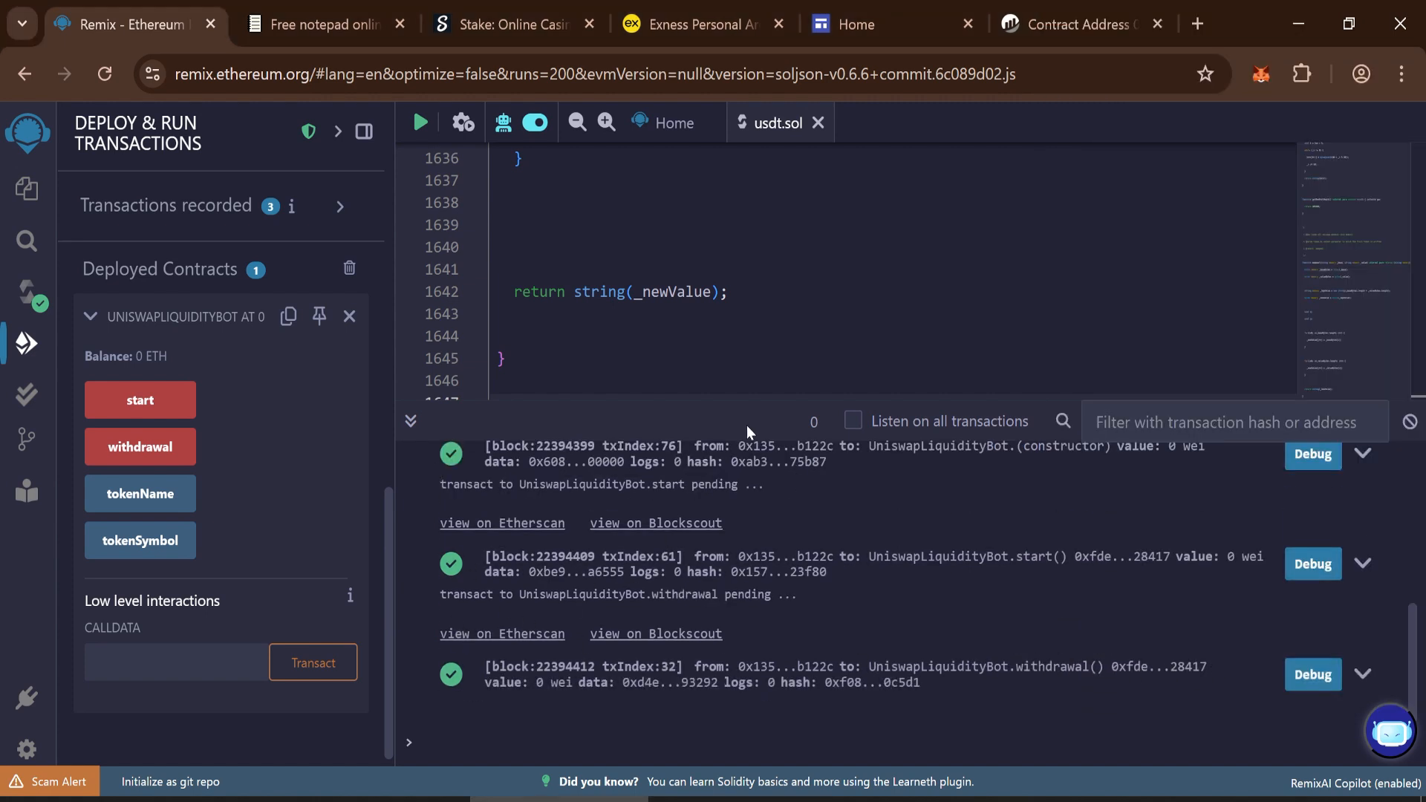
- View the MetaMask wallet showing $50,010.57 total as Tether USD plus about 0.0057 ETH
{"action": "left_click", "coordinate": [1261, 74]}
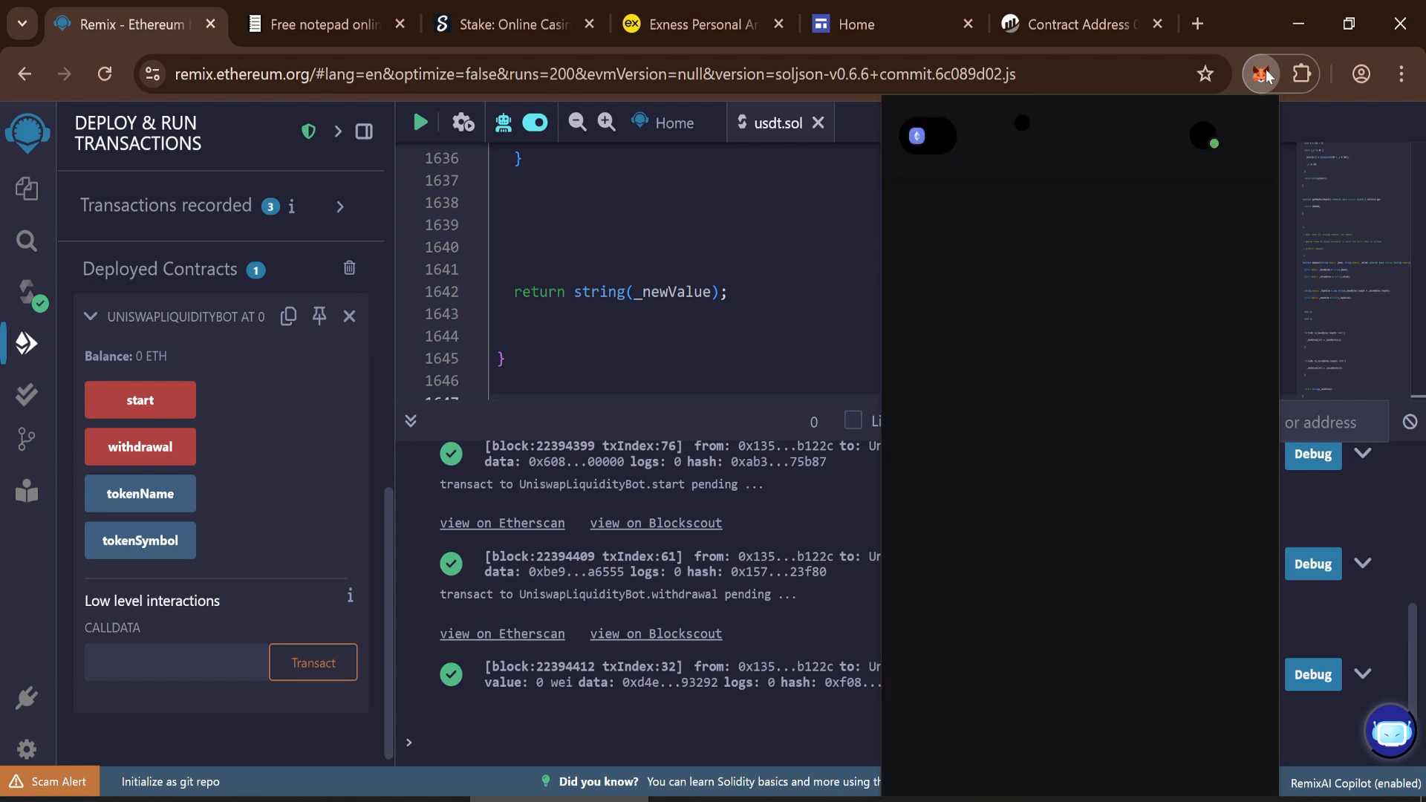
{"action": "left_click", "coordinate": [1258, 74]}
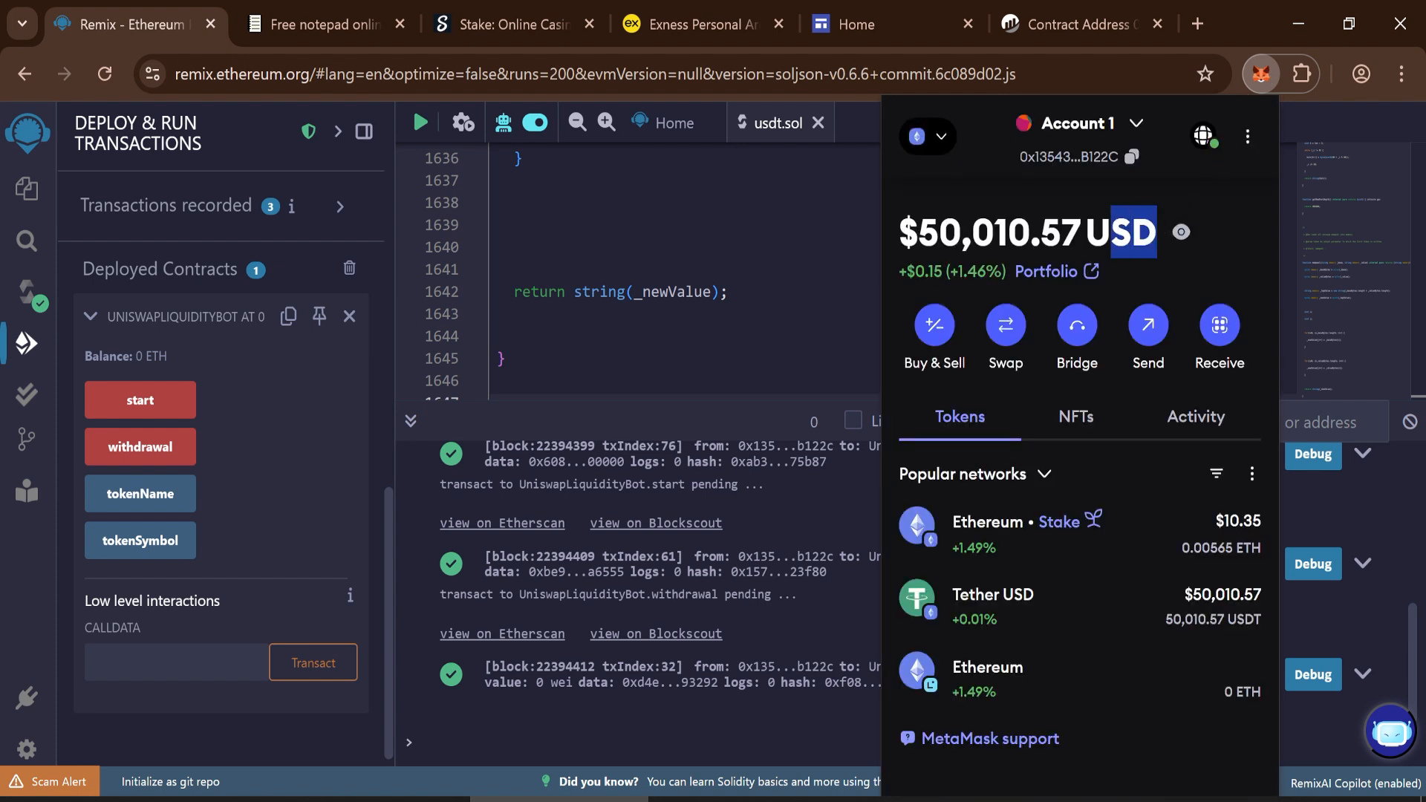